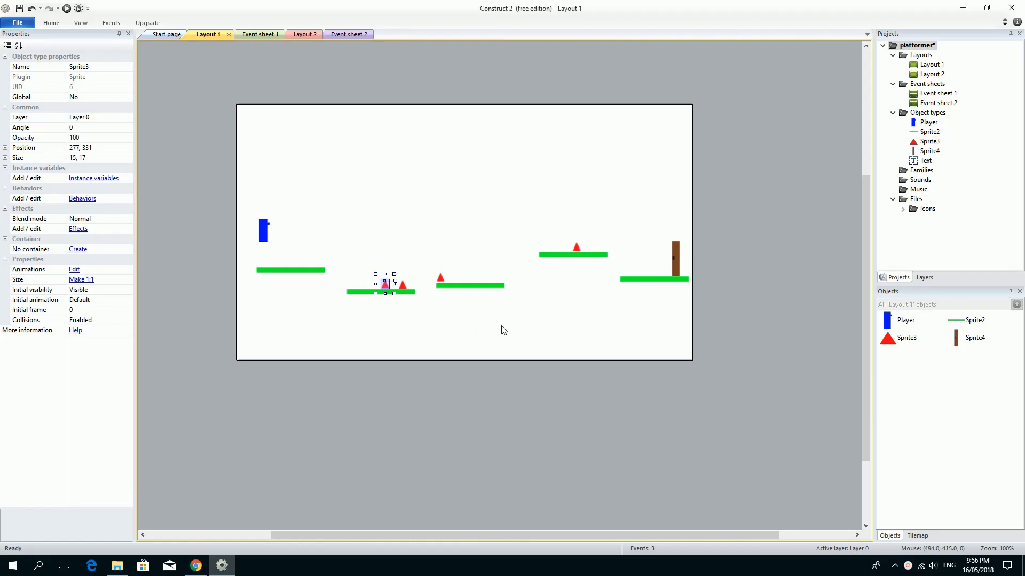
pyautogui.moveTo(514, 321)
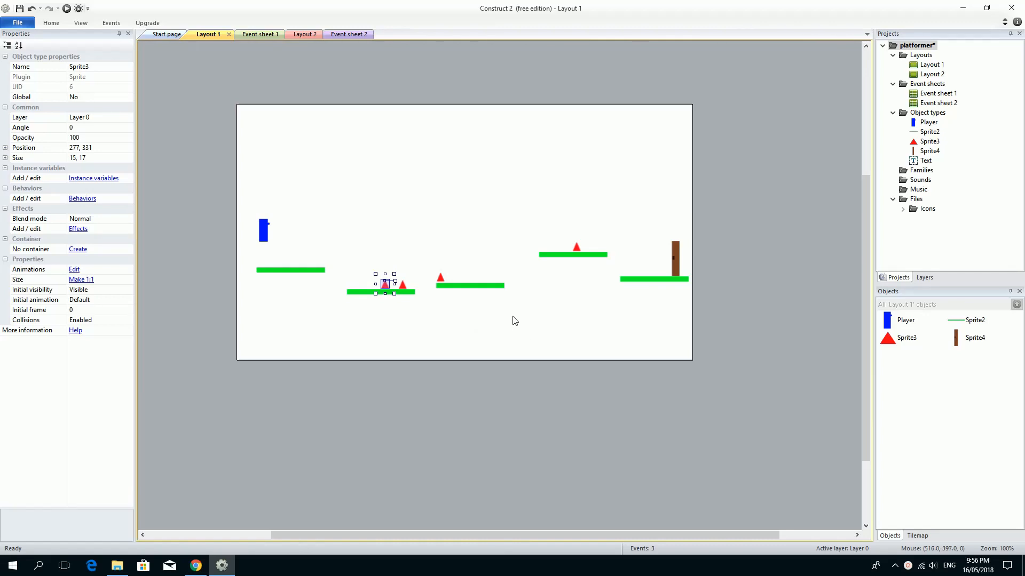
pyautogui.moveTo(534, 316)
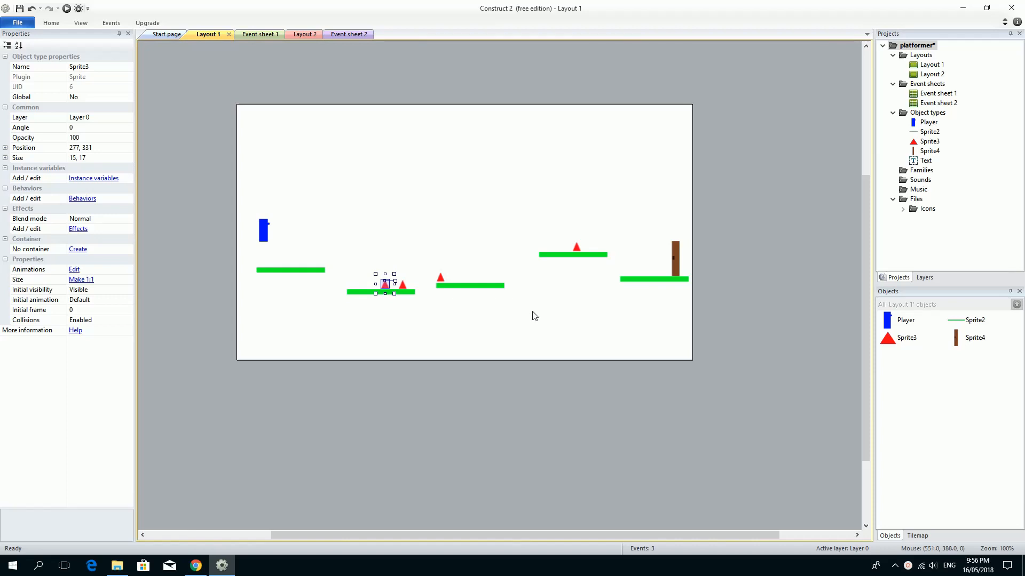
pyautogui.moveTo(591, 208)
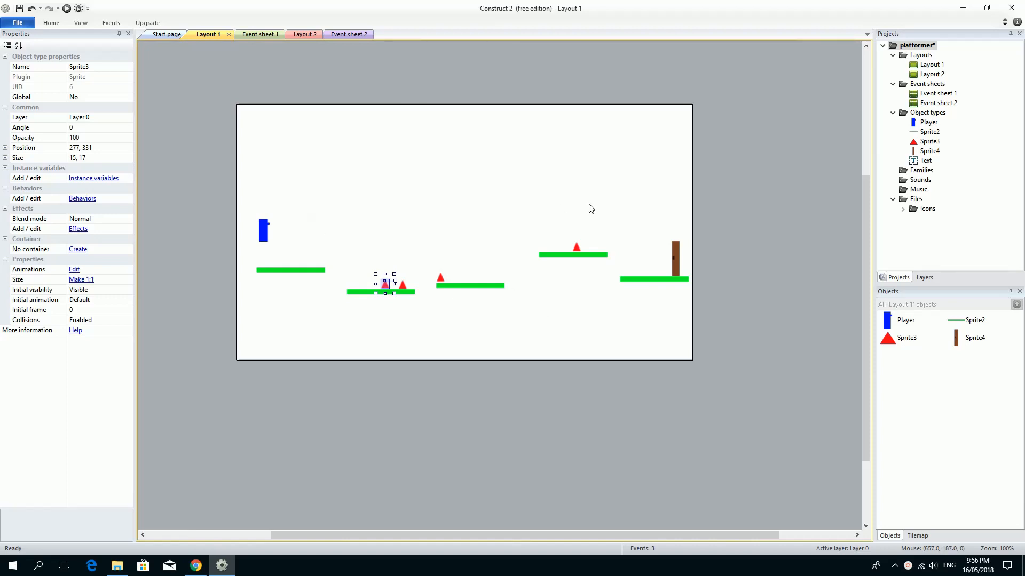
pyautogui.moveTo(256, 191)
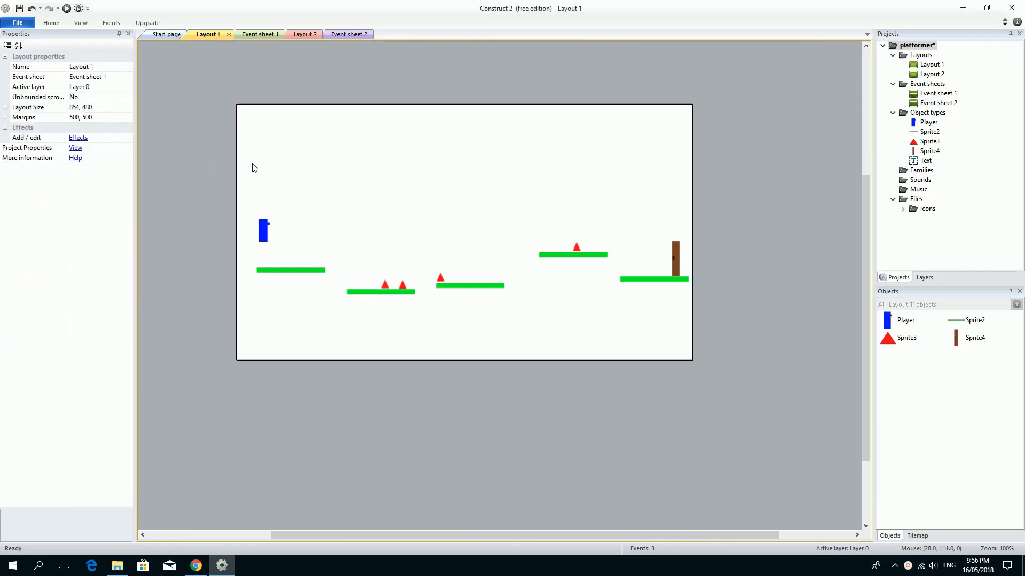
pyautogui.moveTo(255, 162)
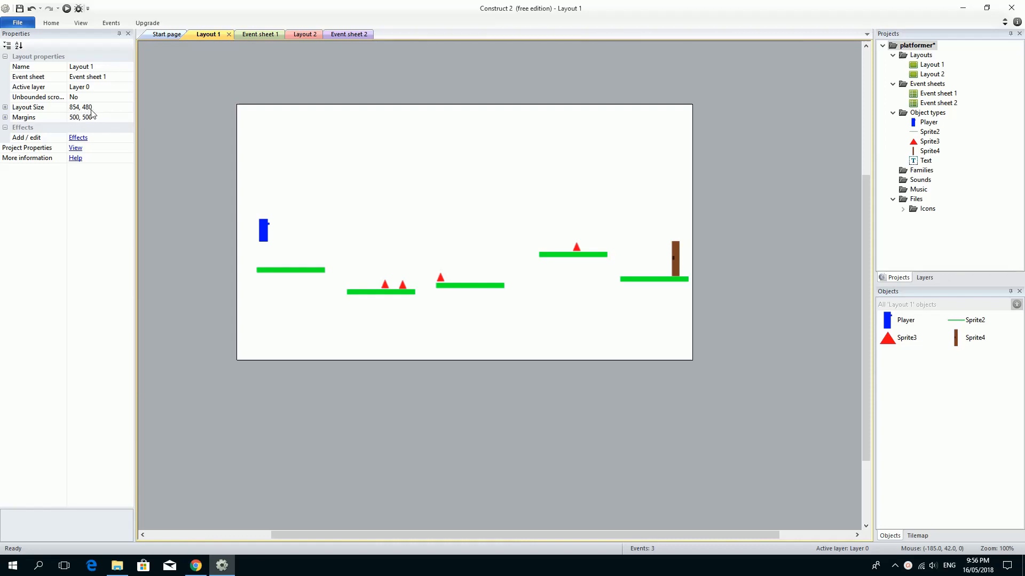
pyautogui.moveTo(98, 113)
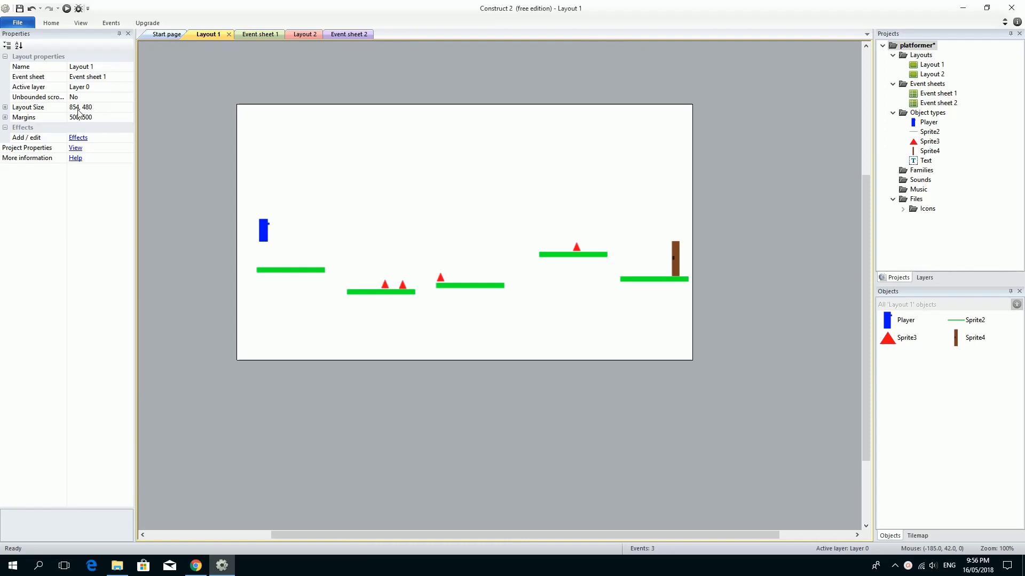
# Widen Layout 1 to 8540 and copy the last green platform further right with the door on it
pyautogui.click(28, 107)
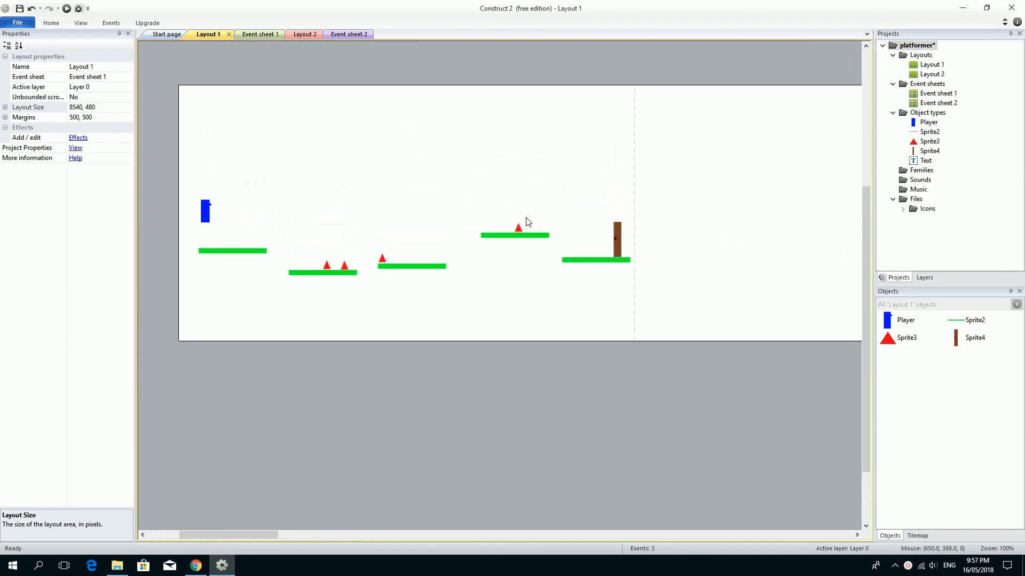
pyautogui.moveTo(592, 268)
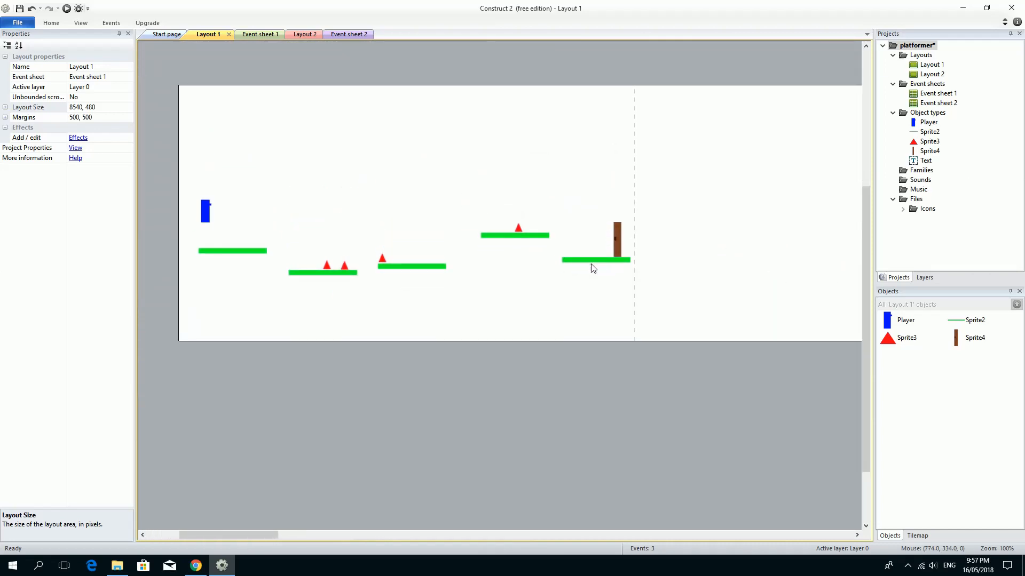
pyautogui.moveTo(599, 266)
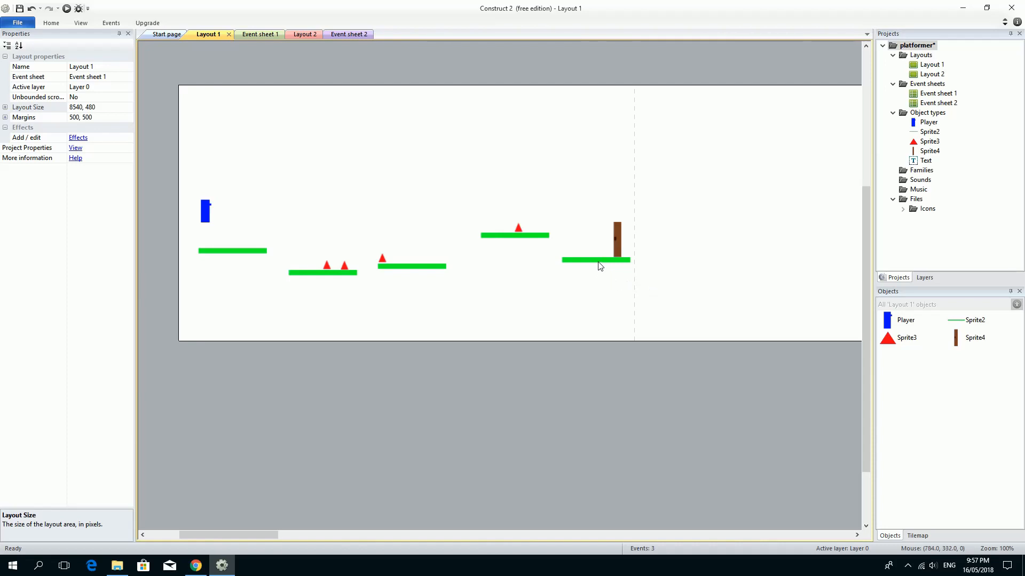
pyautogui.moveTo(601, 263)
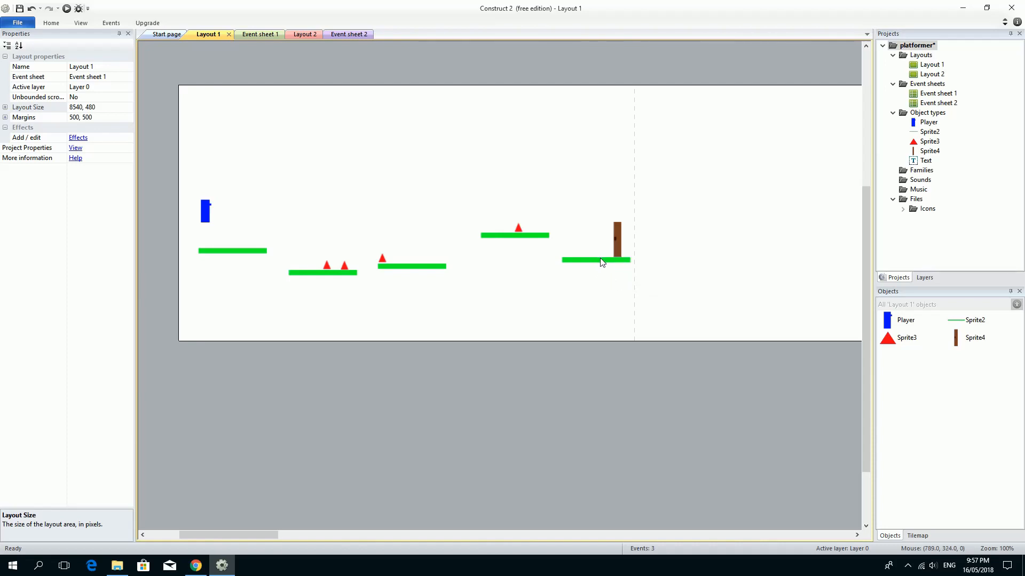
pyautogui.click(594, 260)
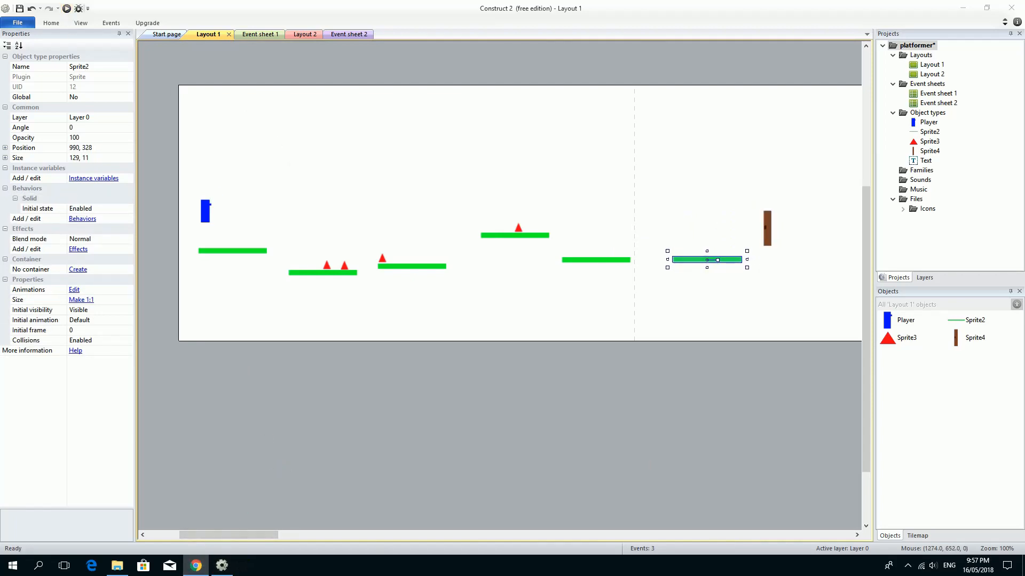
# Place the player on the first platform and show its behaviors list holding Platform
pyautogui.click(66, 8)
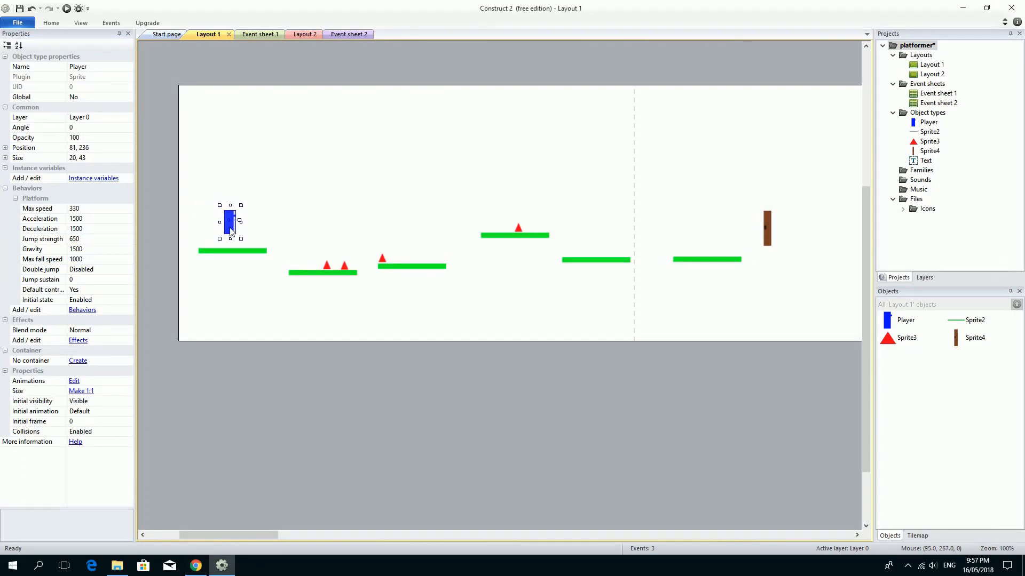
pyautogui.moveTo(230, 222); pyautogui.dragTo(231, 218)
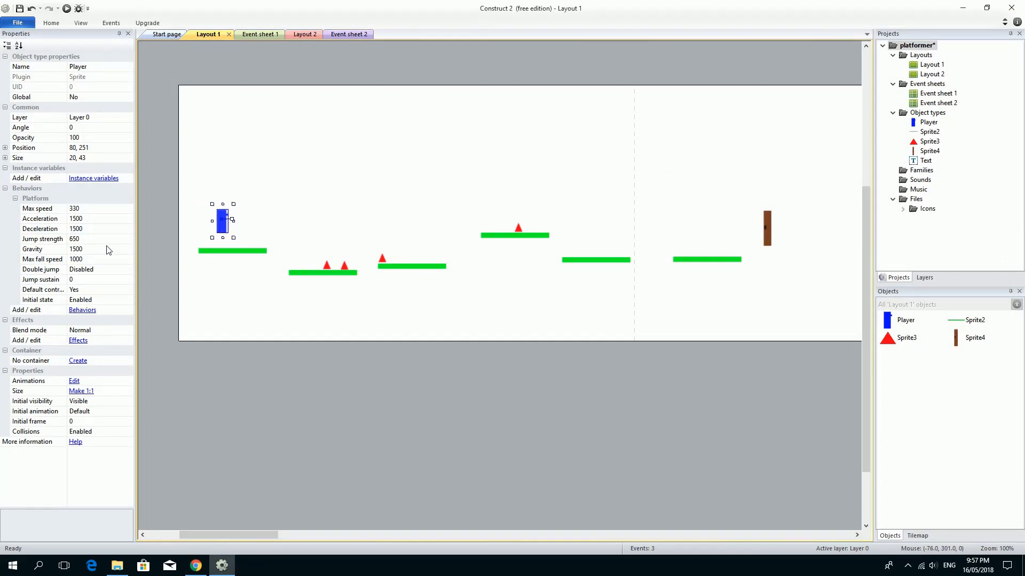
pyautogui.moveTo(80, 301)
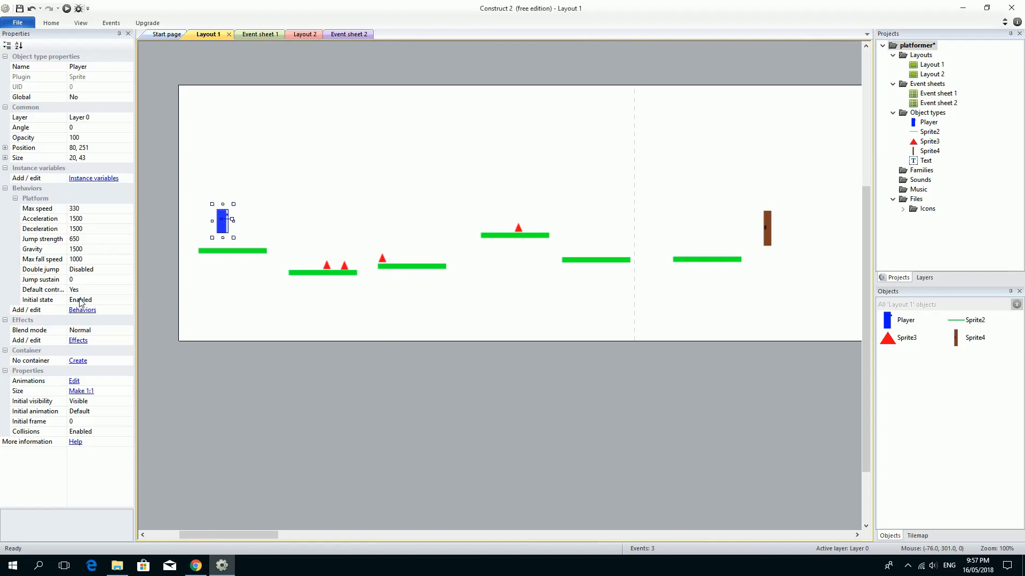
pyautogui.click(82, 309)
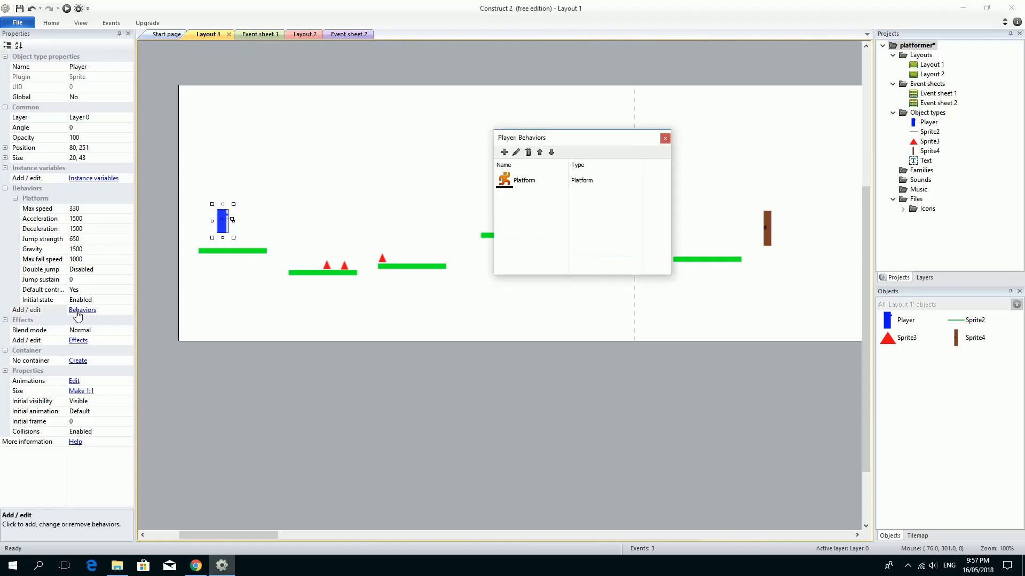
# Add a Scroll To behavior to the player alongside Platform and close the behaviors list
pyautogui.click(524, 179)
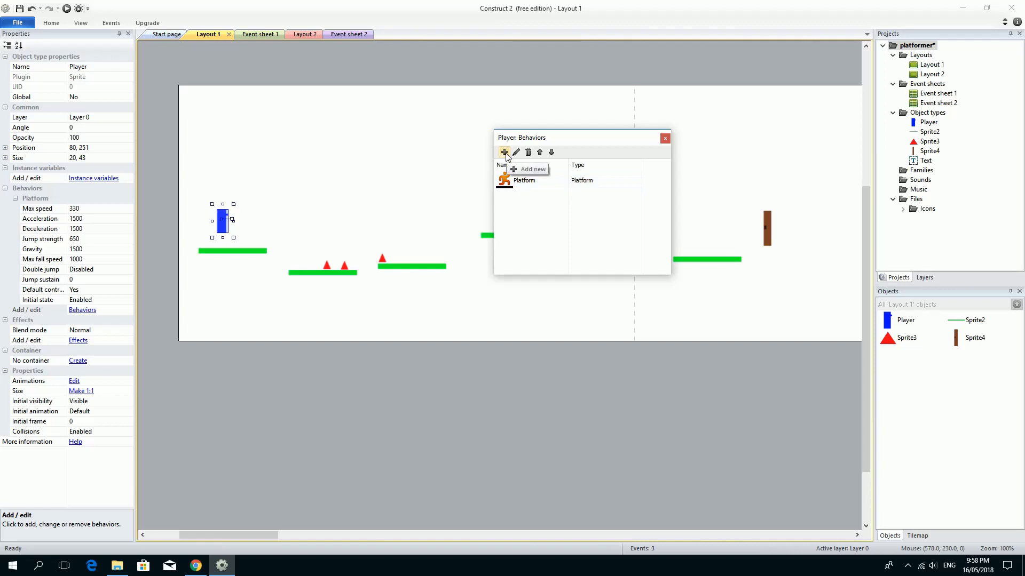
pyautogui.click(505, 151)
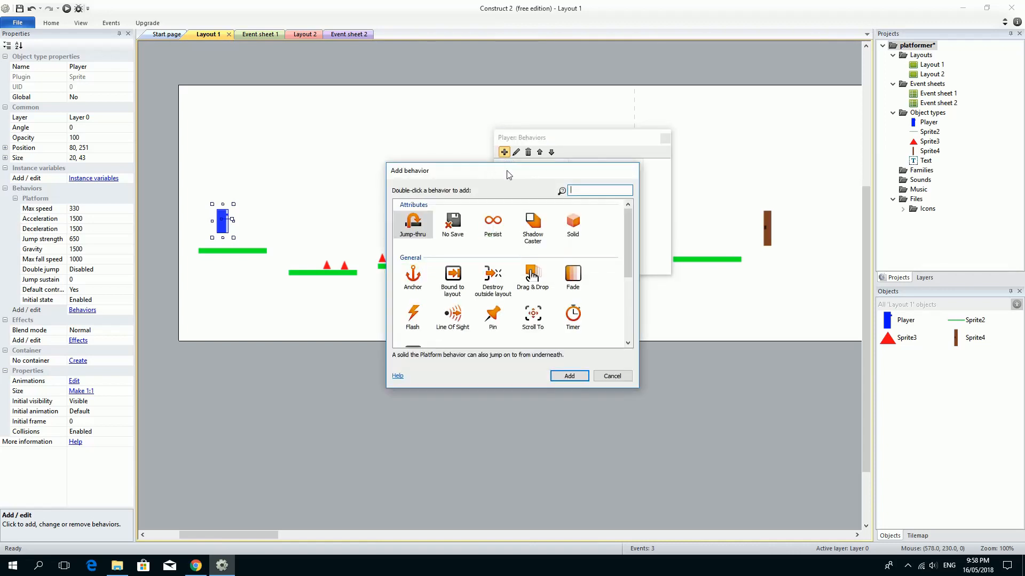
pyautogui.moveTo(514, 212)
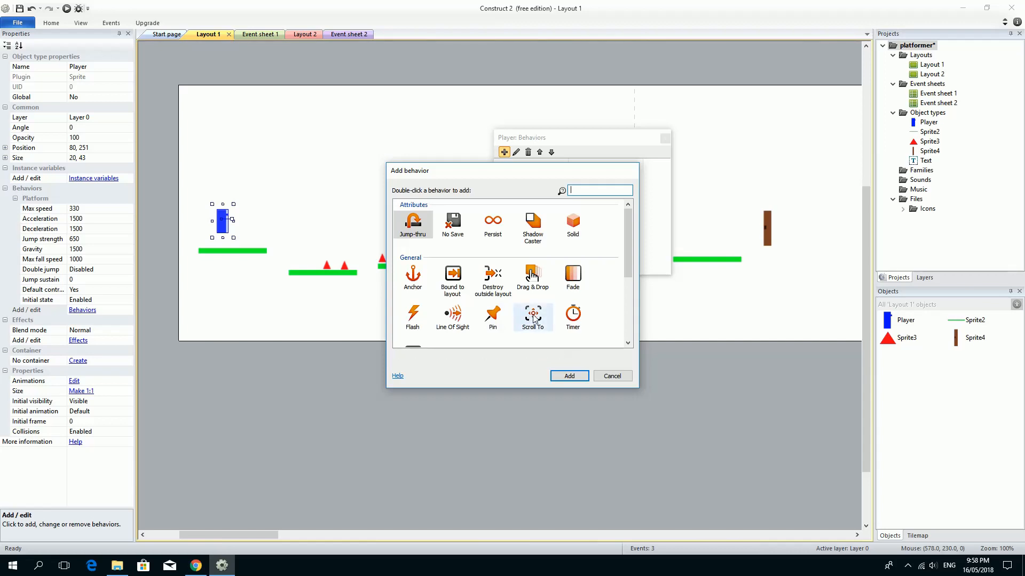
pyautogui.doubleClick(532, 314)
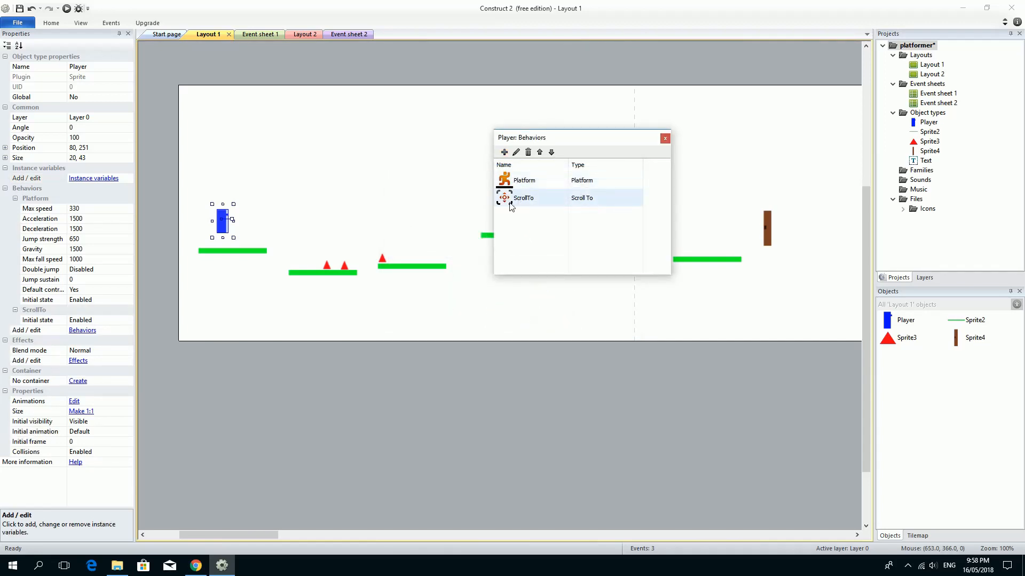
pyautogui.click(665, 137)
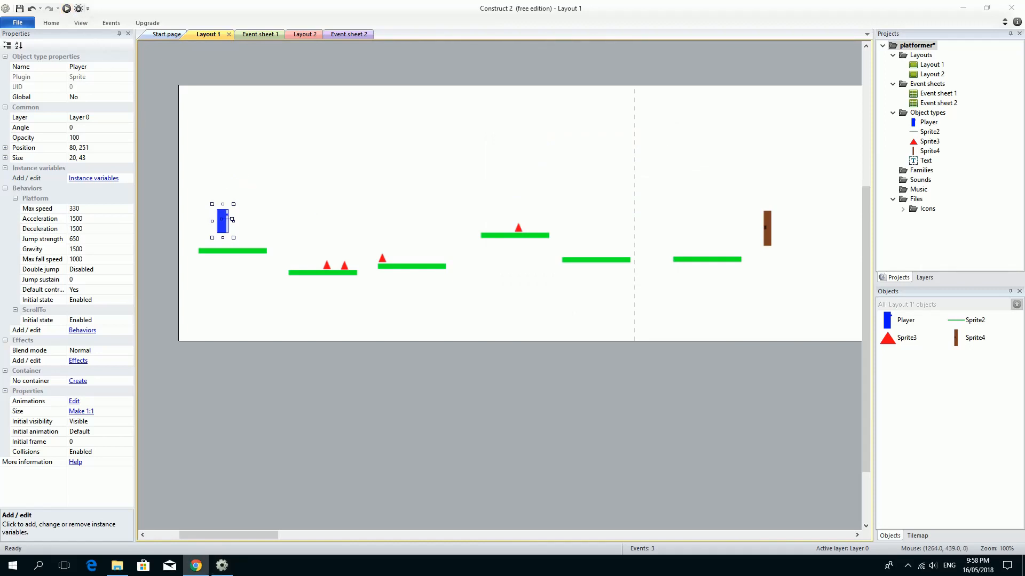
pyautogui.click(66, 7)
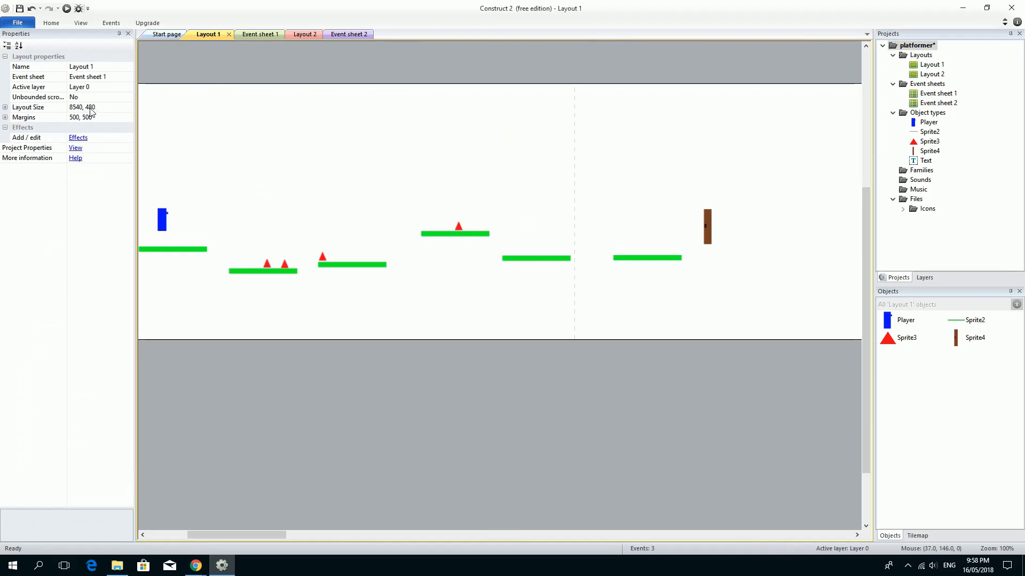
pyautogui.moveTo(376, 311)
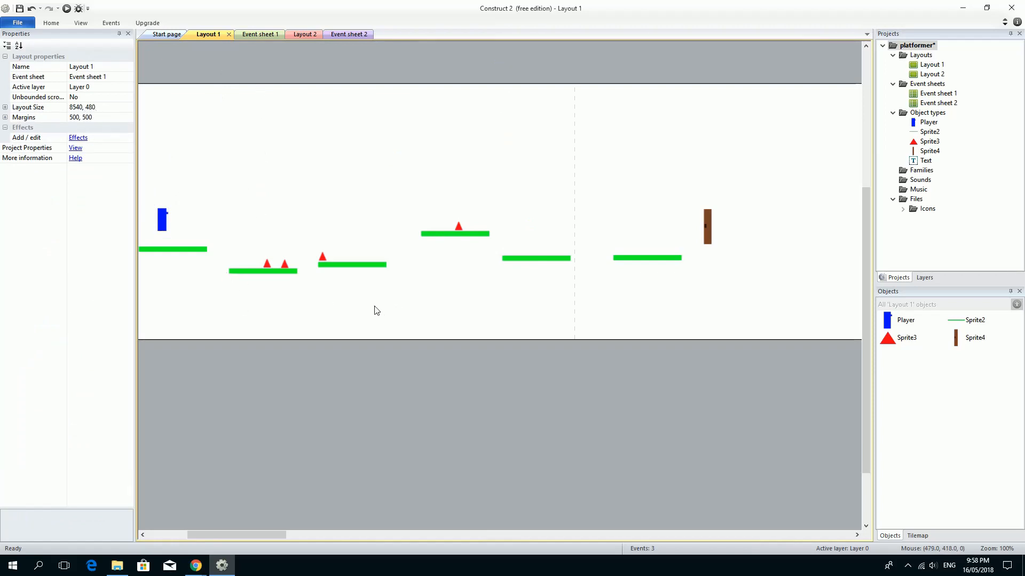
pyautogui.moveTo(432, 313)
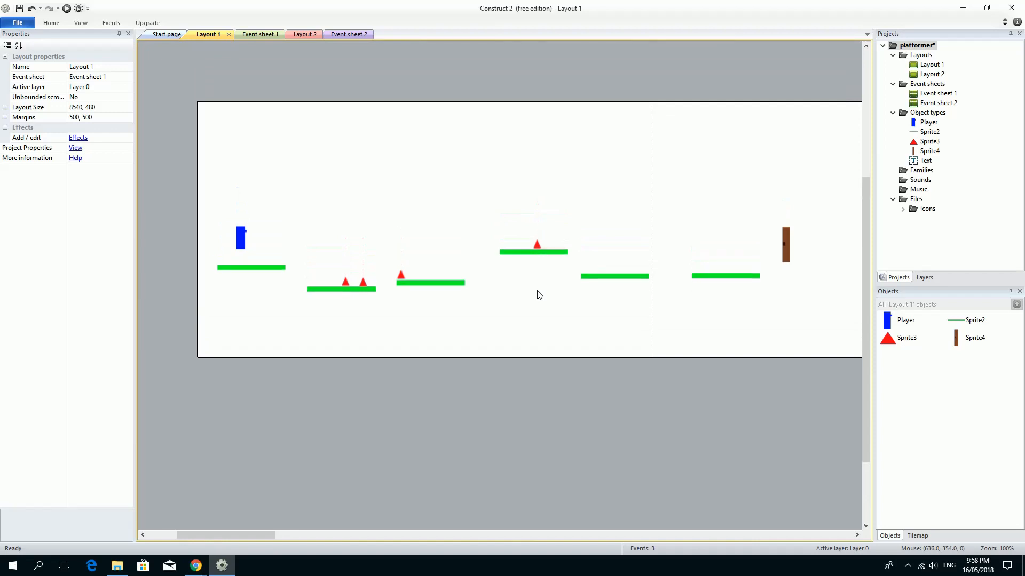
pyautogui.moveTo(890, 158)
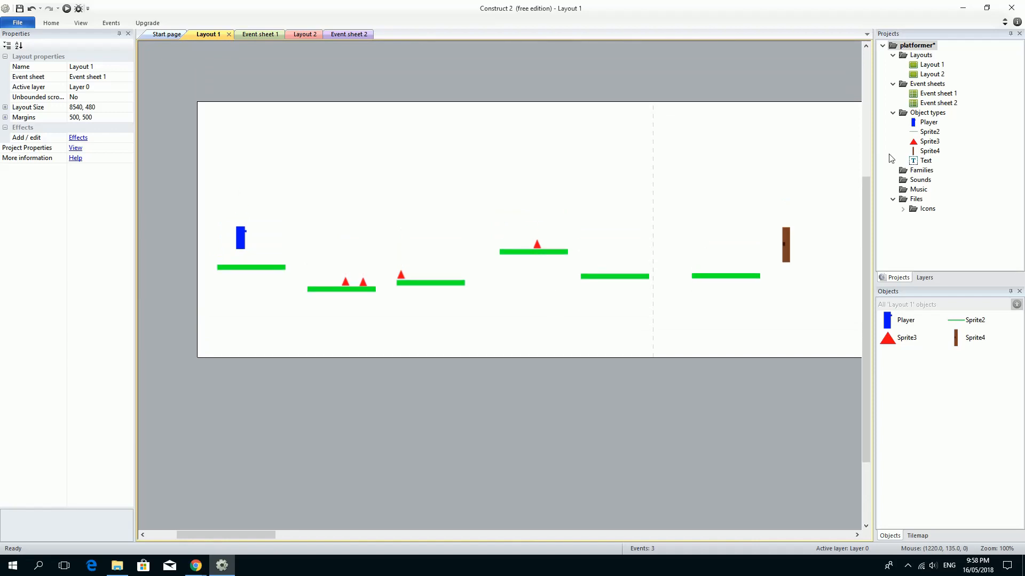
# Switch to Layout 2 and remove its 'You win' text, leaving the layout empty
pyautogui.click(931, 64)
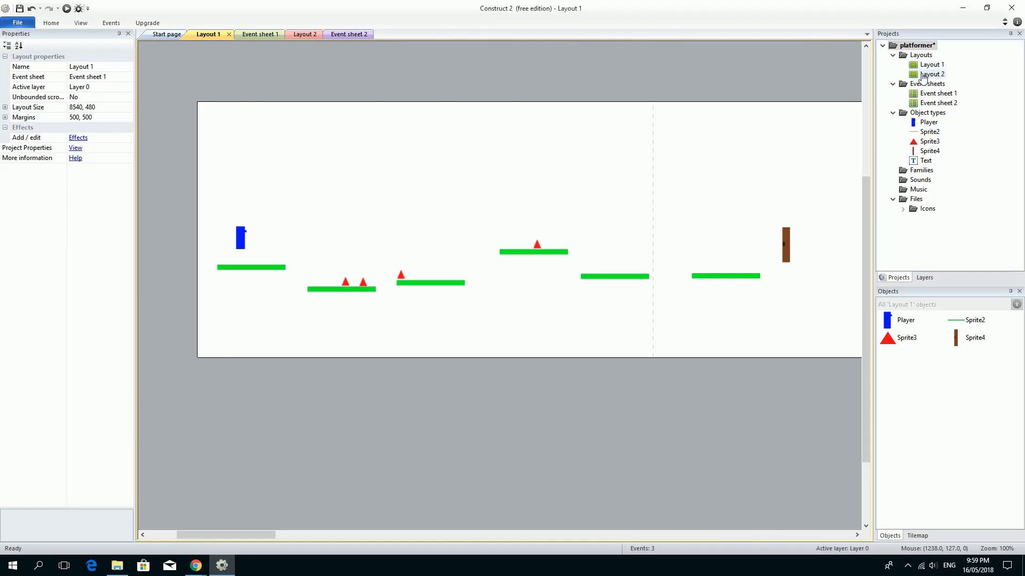
pyautogui.click(930, 74)
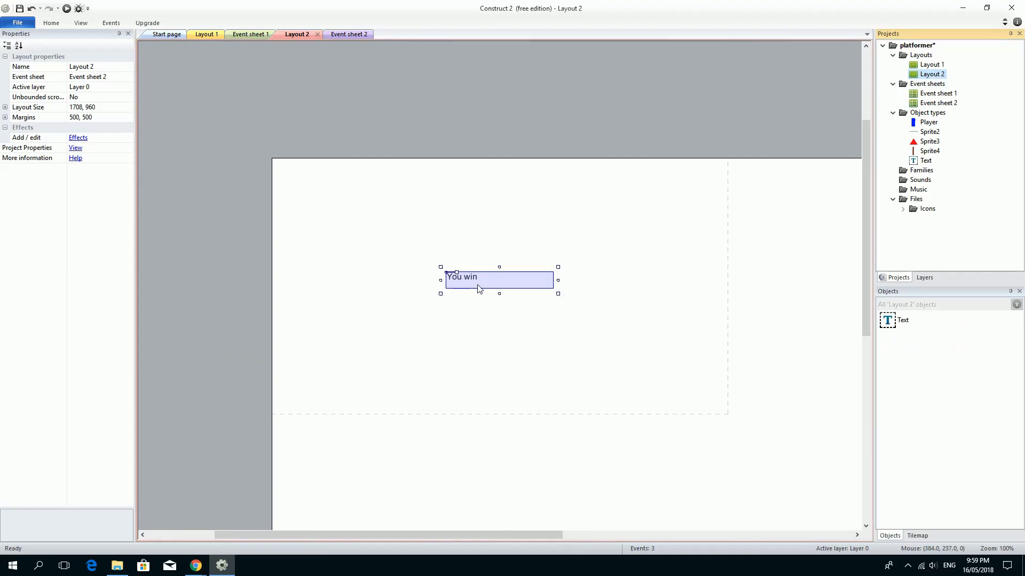
pyautogui.moveTo(430, 273)
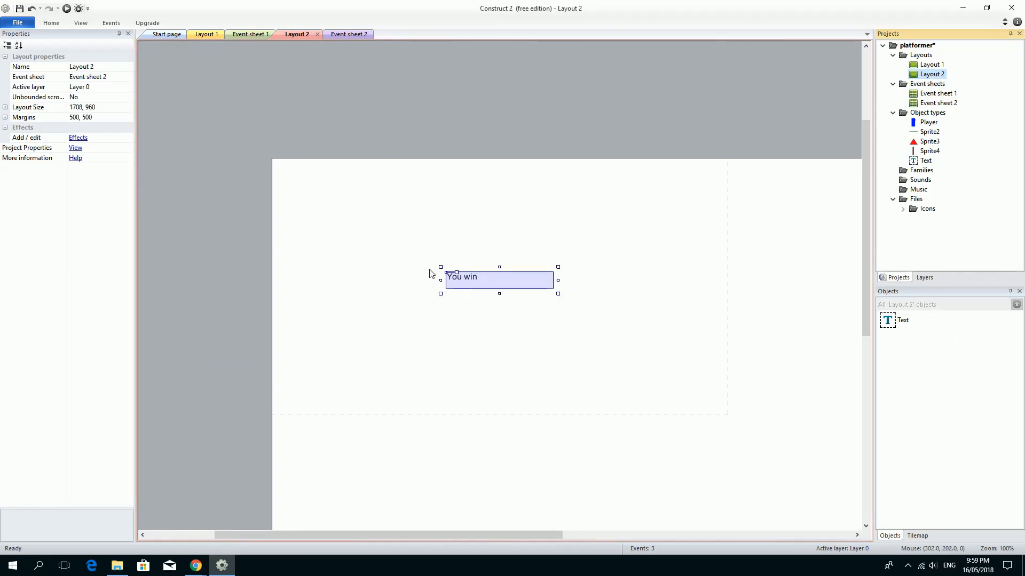
pyautogui.moveTo(438, 308)
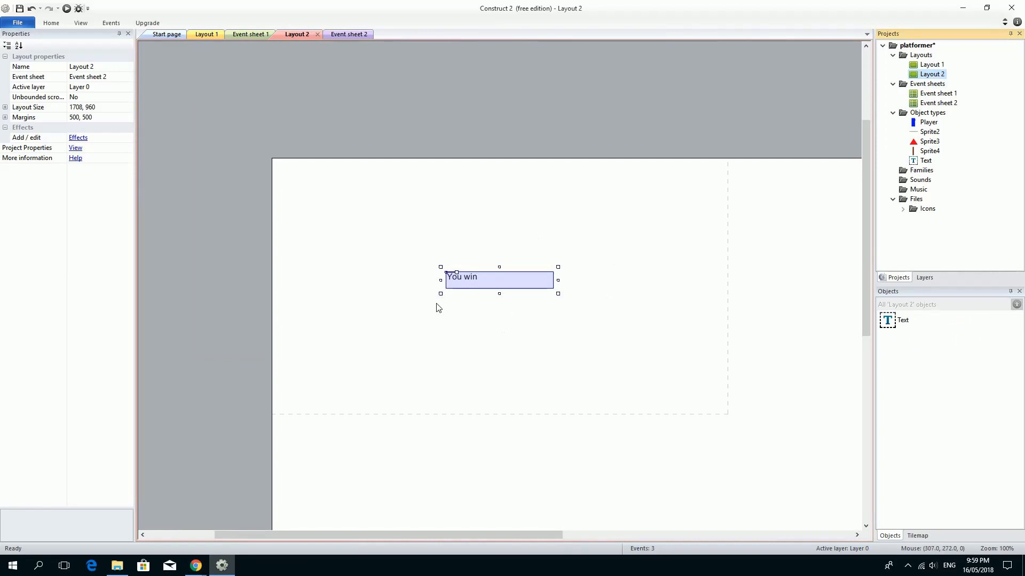
pyautogui.moveTo(412, 245)
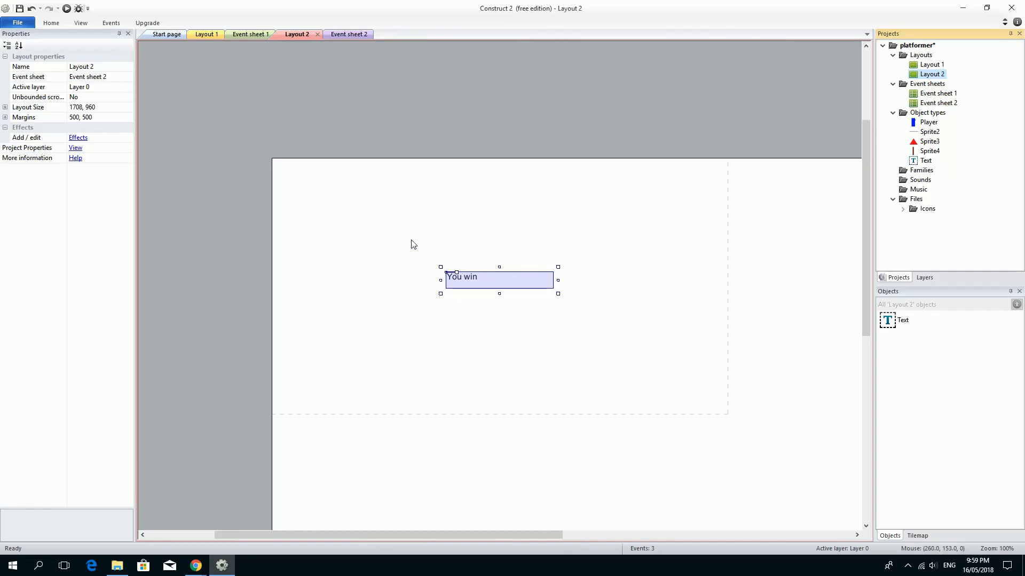
pyautogui.moveTo(500, 280); pyautogui.dragTo(517, 270)
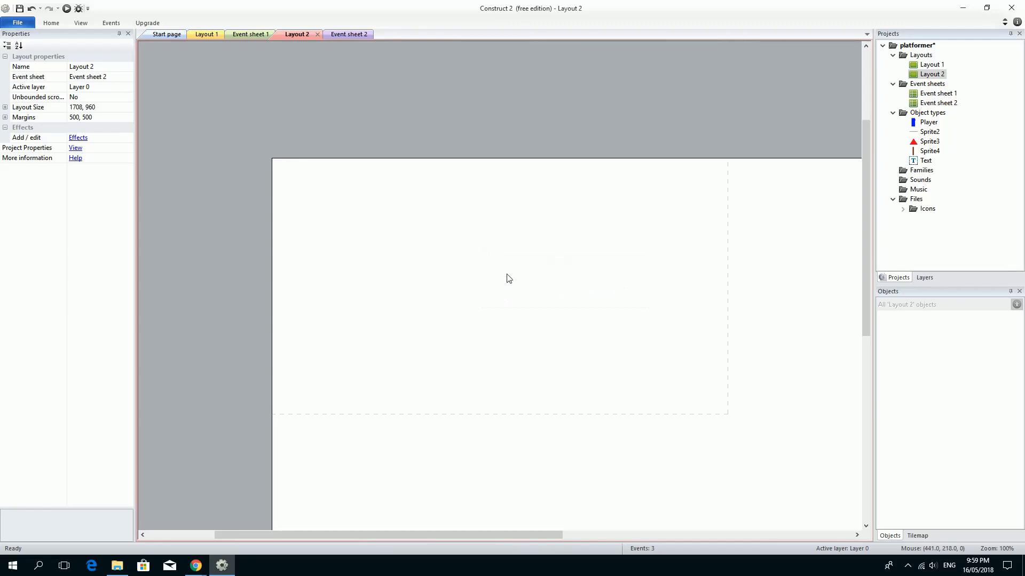
# Place the Player, copy the green platform twice in steps up to the brown door, and remove the red spike
pyautogui.click(931, 74)
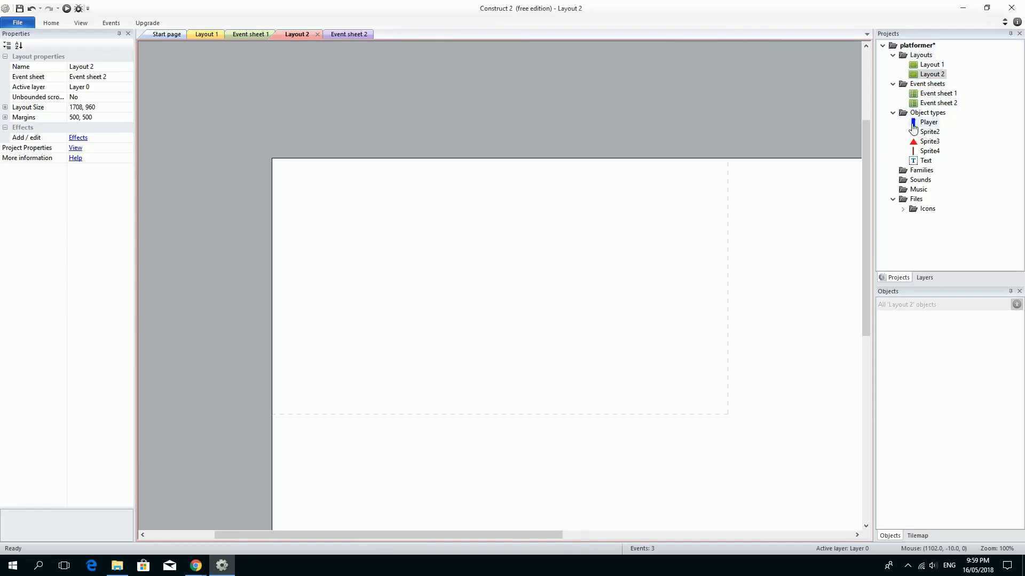
pyautogui.click(927, 122)
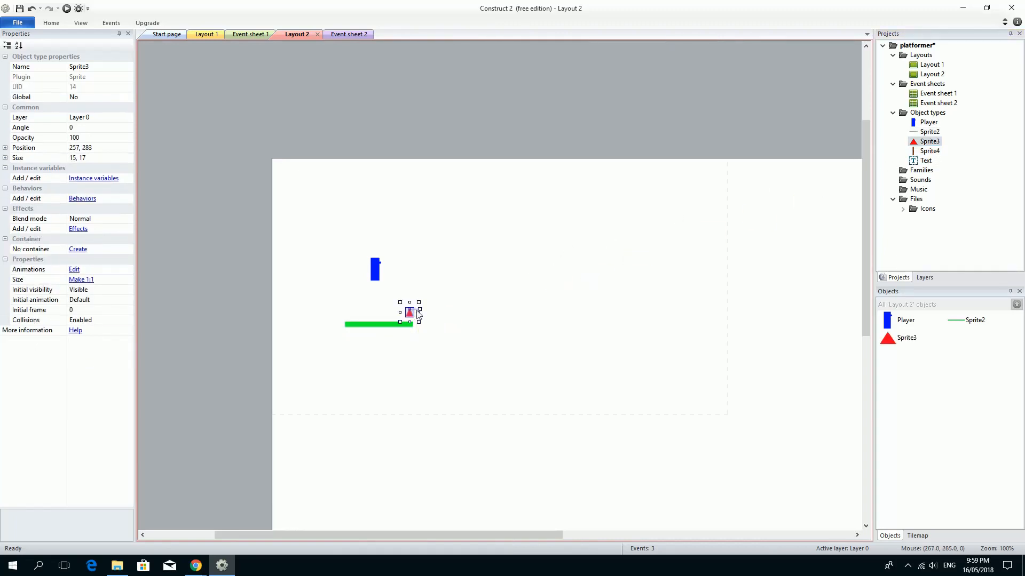
pyautogui.moveTo(644, 270)
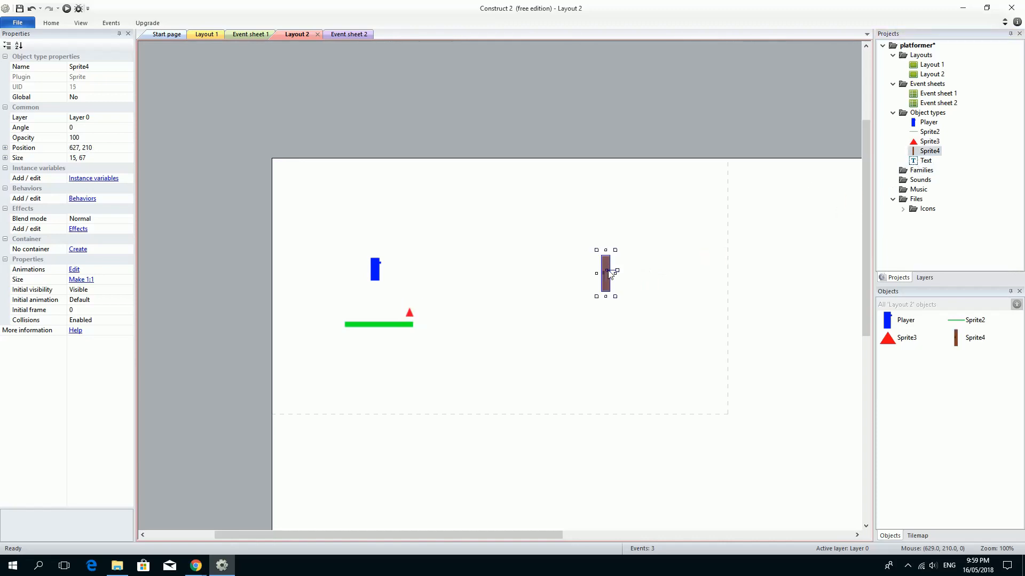
pyautogui.click(378, 325)
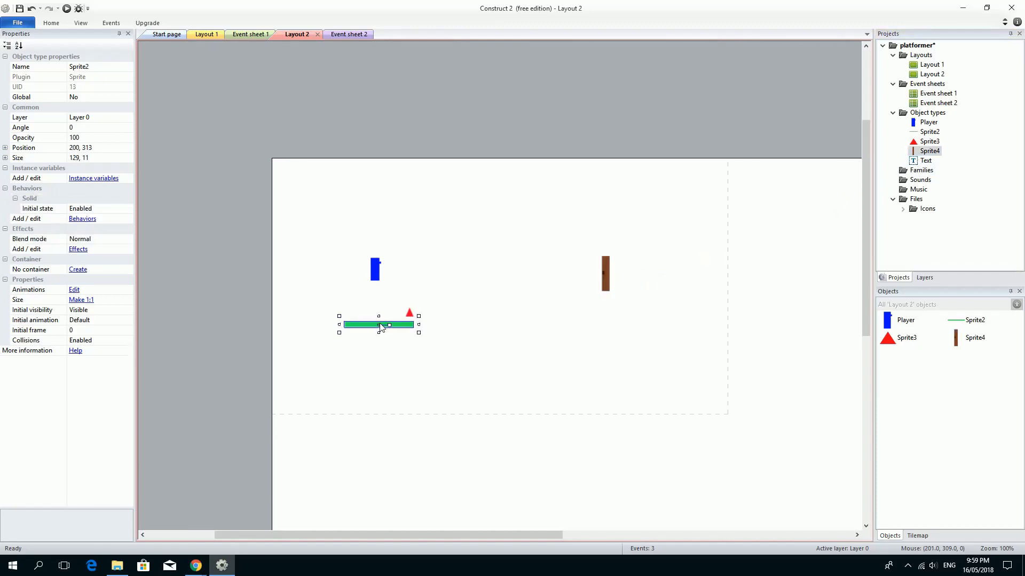
pyautogui.moveTo(377, 325); pyautogui.dragTo(498, 320)
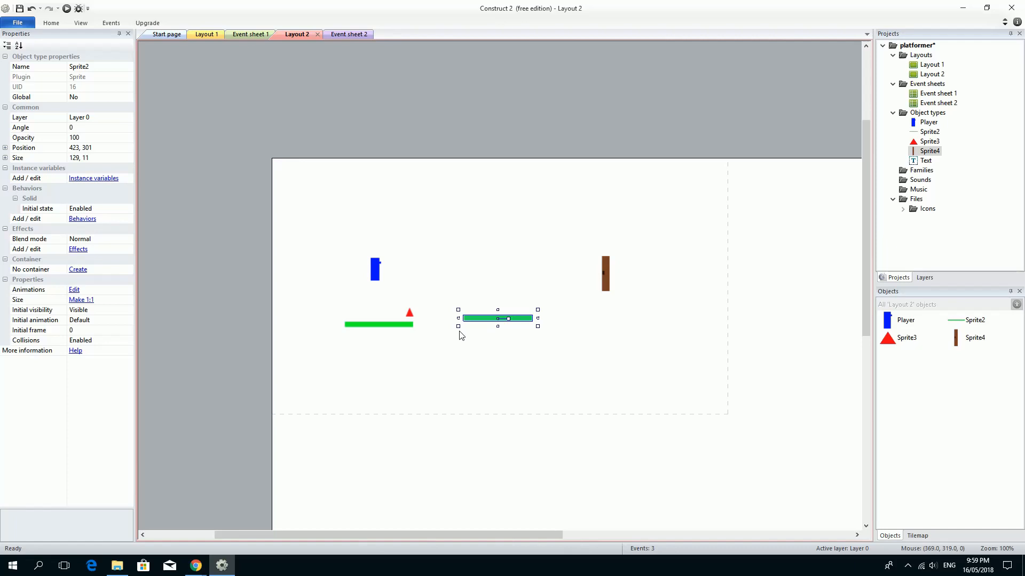
pyautogui.moveTo(497, 319); pyautogui.dragTo(588, 299)
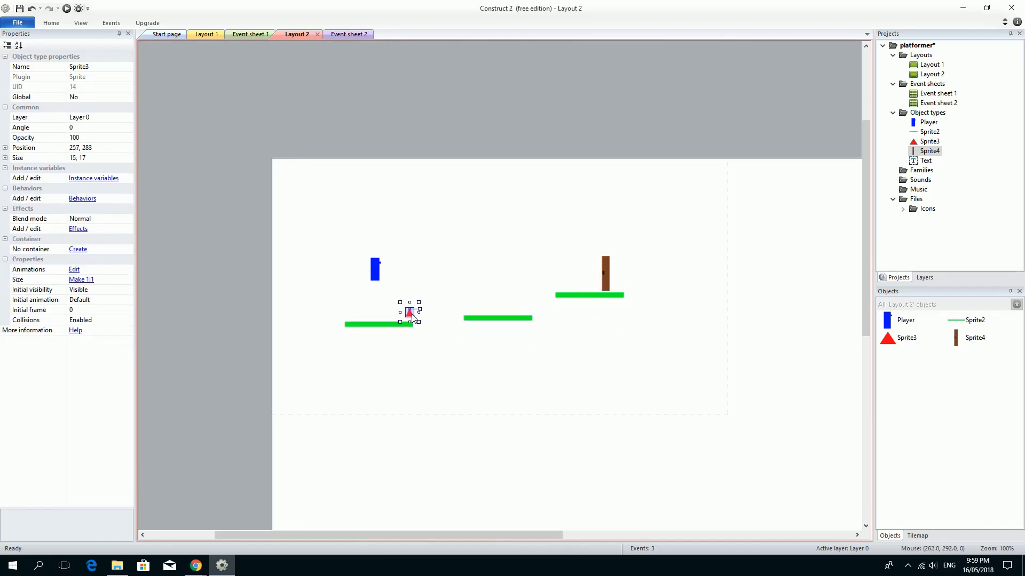
pyautogui.click(381, 277)
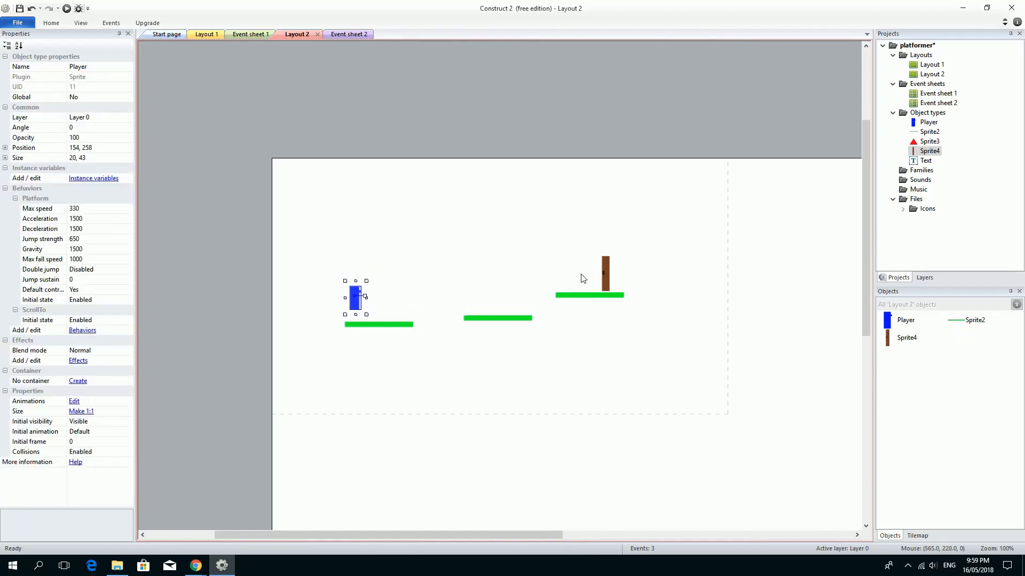
pyautogui.moveTo(638, 254)
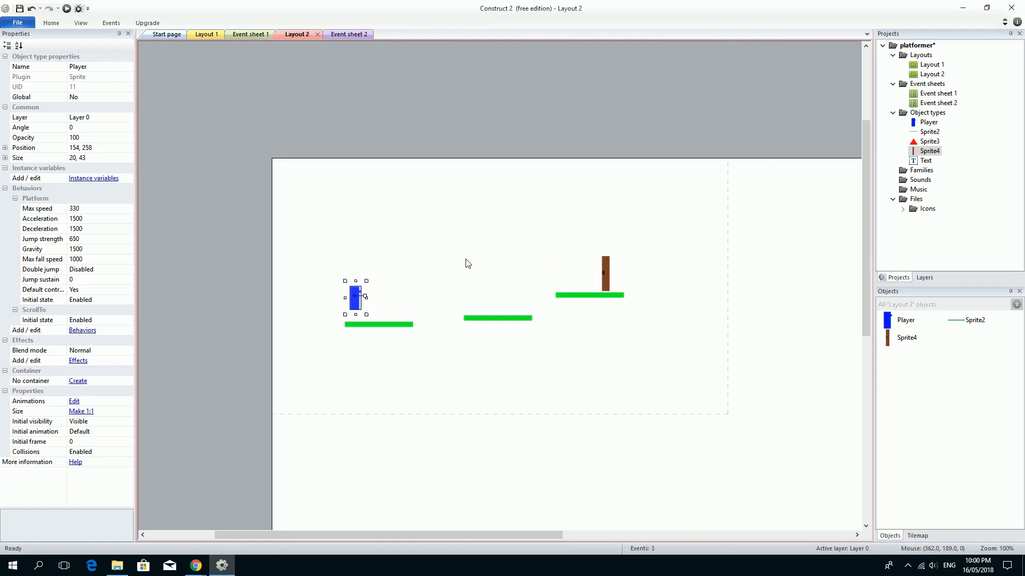
pyautogui.moveTo(370, 271)
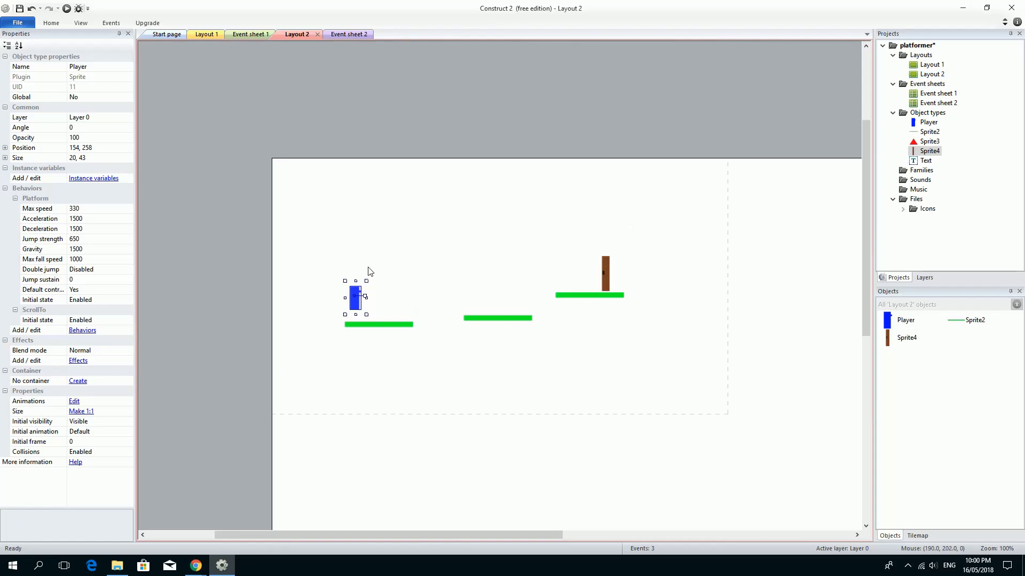
pyautogui.moveTo(345, 231)
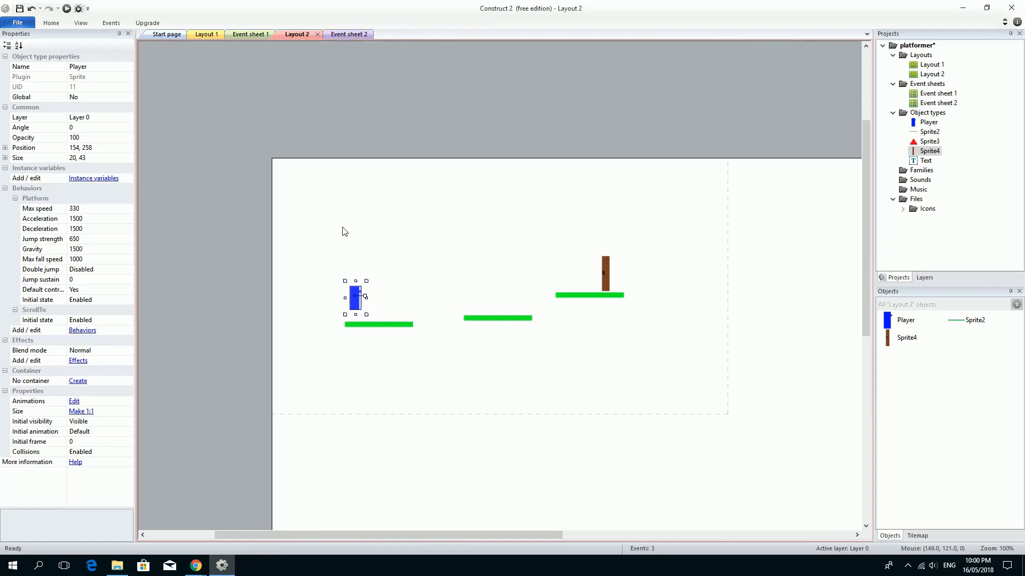
pyautogui.moveTo(114, 130)
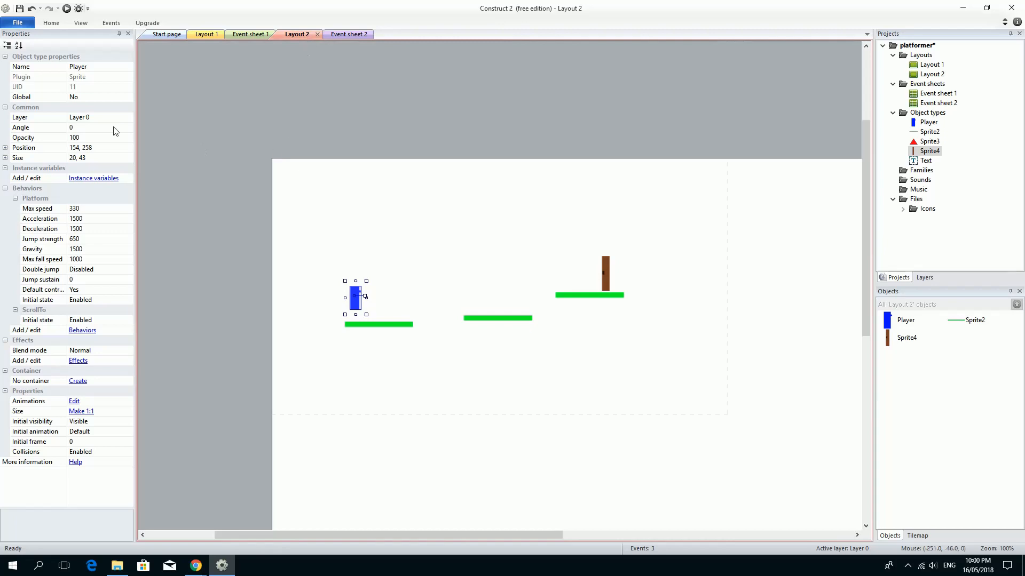
pyautogui.moveTo(124, 92)
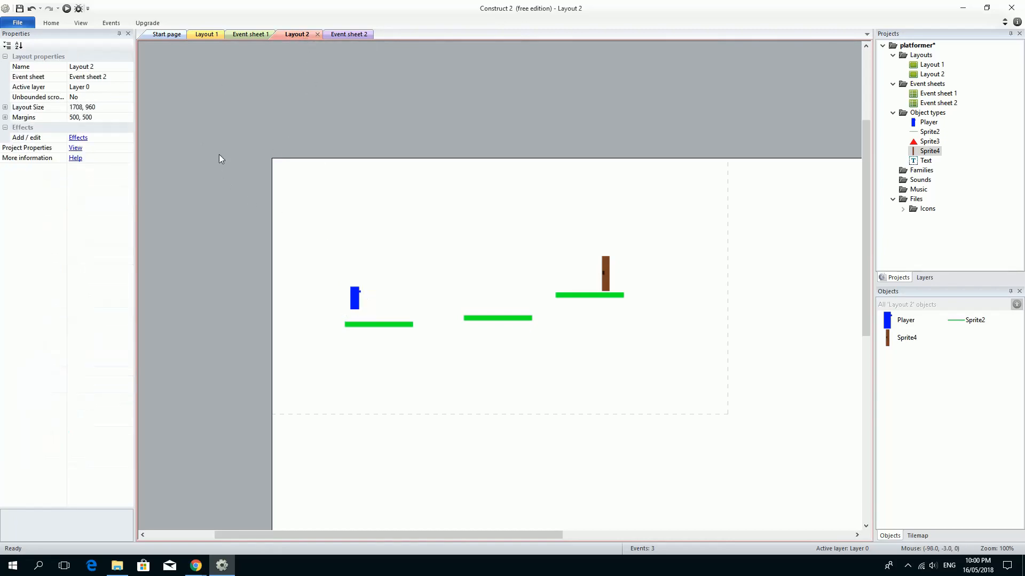
pyautogui.moveTo(102, 84)
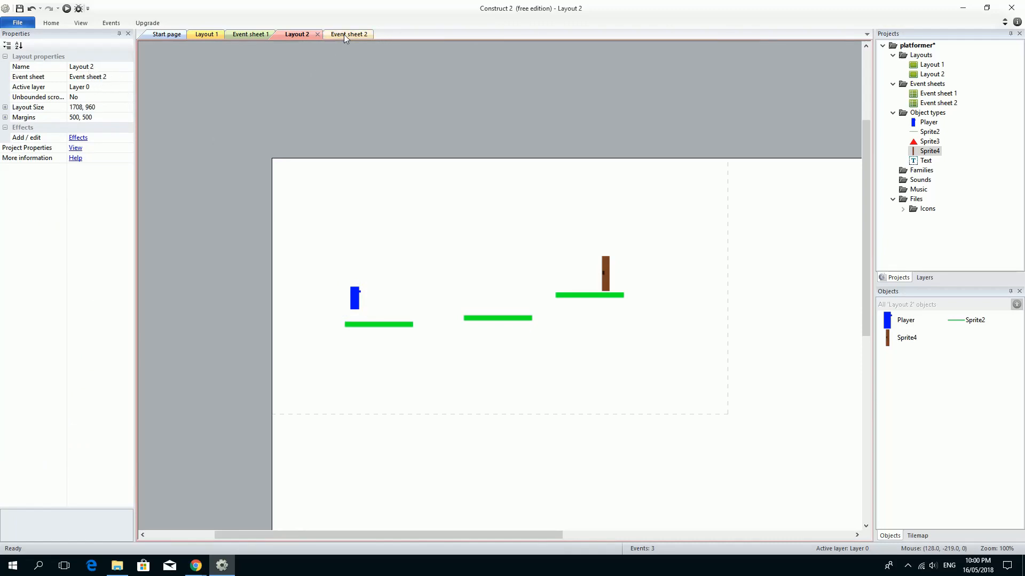
# Switch from the Layout 2 level to the still-empty Event sheet 2
pyautogui.click(348, 34)
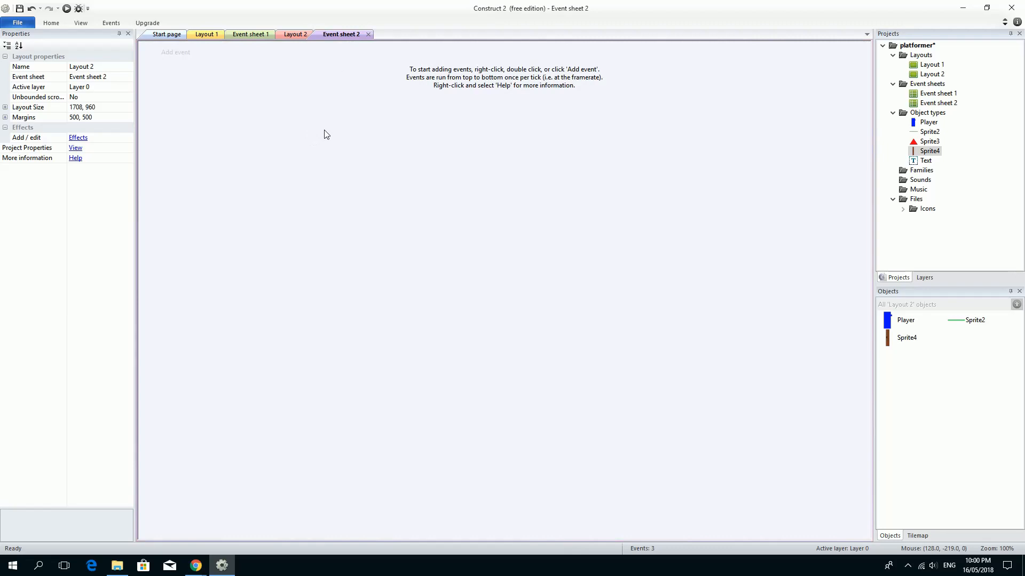
# Copy the three events from Event sheet 1 and paste them into Event sheet 2
pyautogui.click(250, 34)
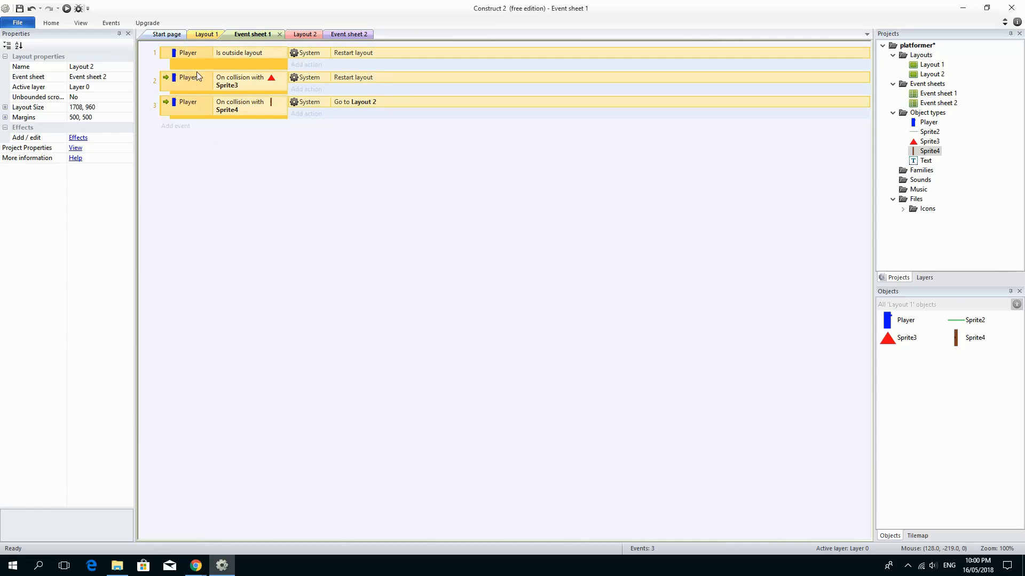
pyautogui.moveTo(271, 172)
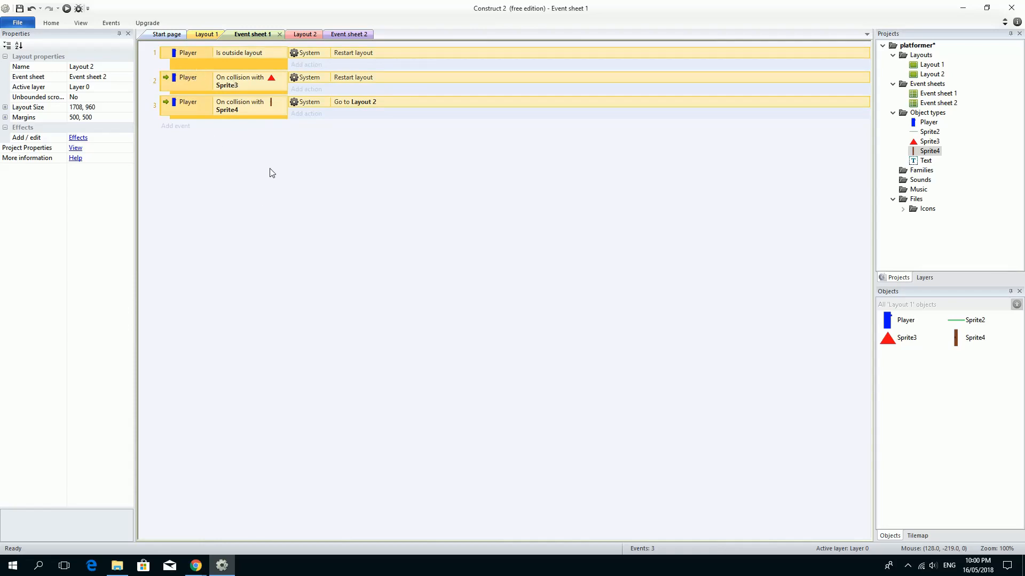
pyautogui.click(348, 34)
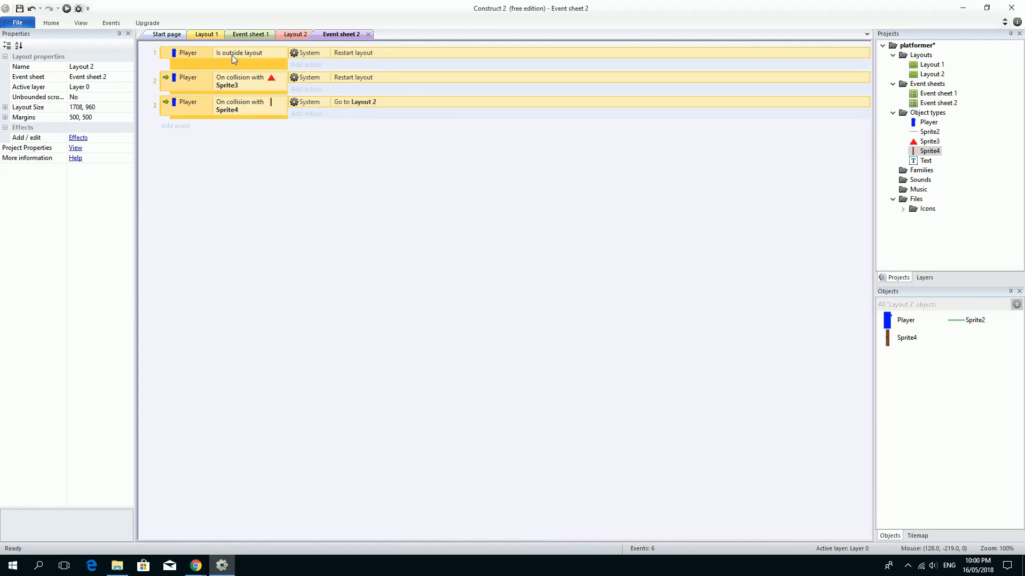
pyautogui.moveTo(357, 105)
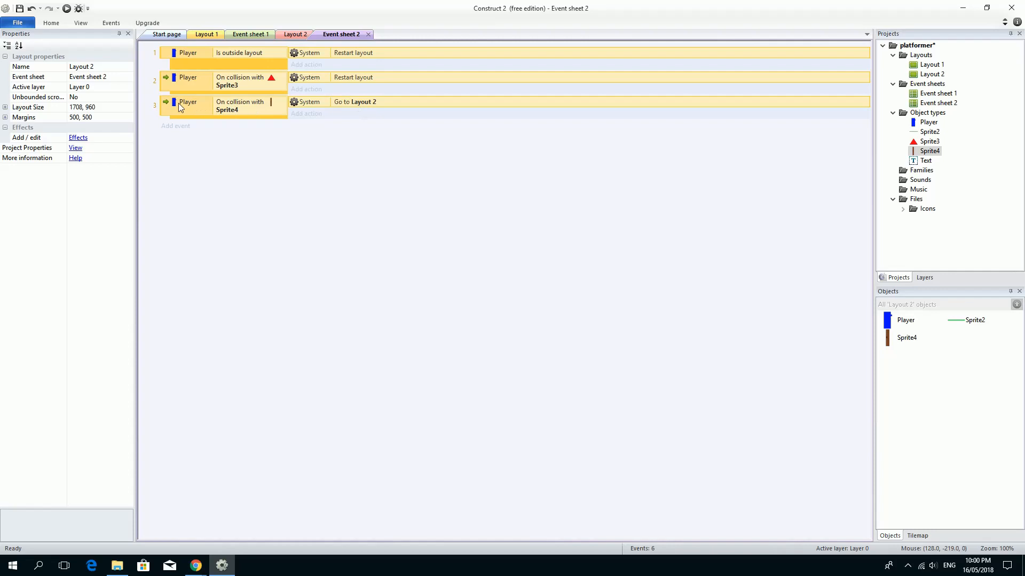
pyautogui.moveTo(237, 115)
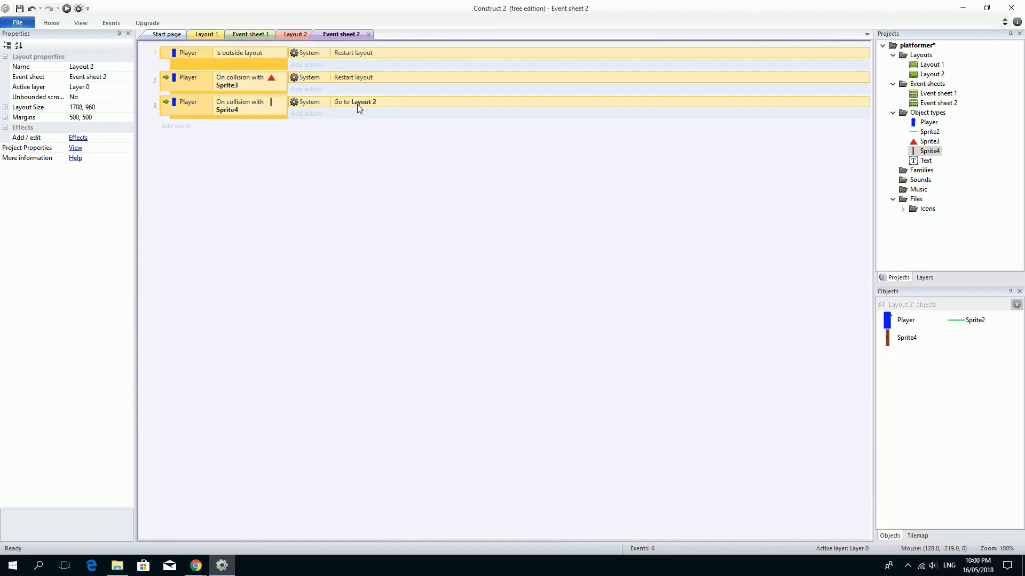
pyautogui.click(354, 103)
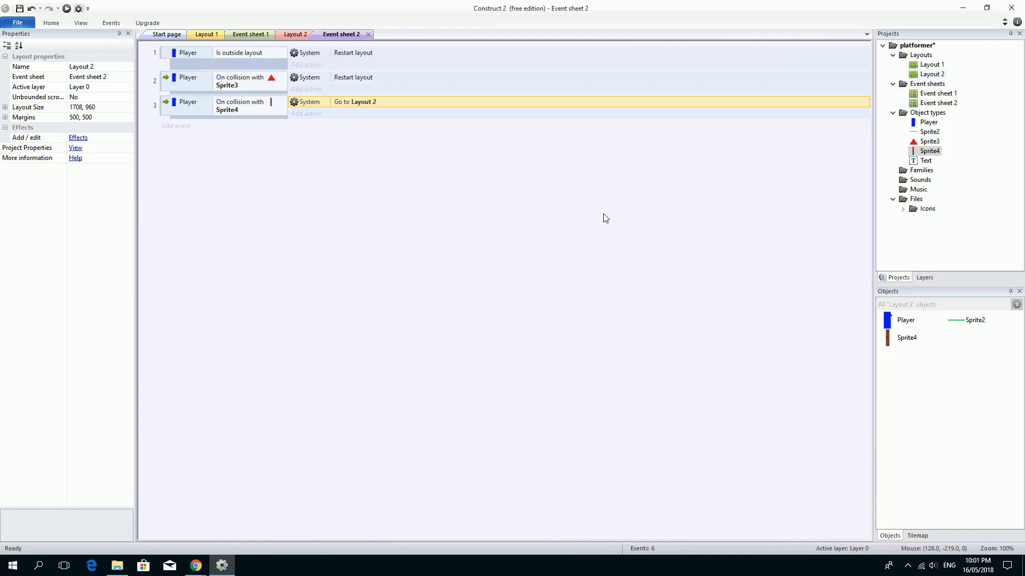
pyautogui.moveTo(292, 226)
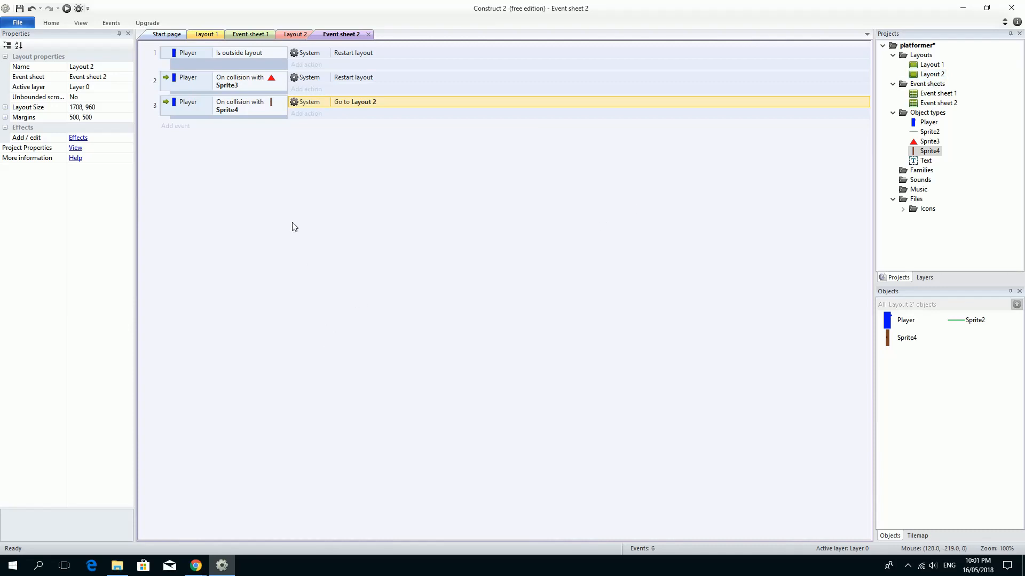
pyautogui.moveTo(202, 539)
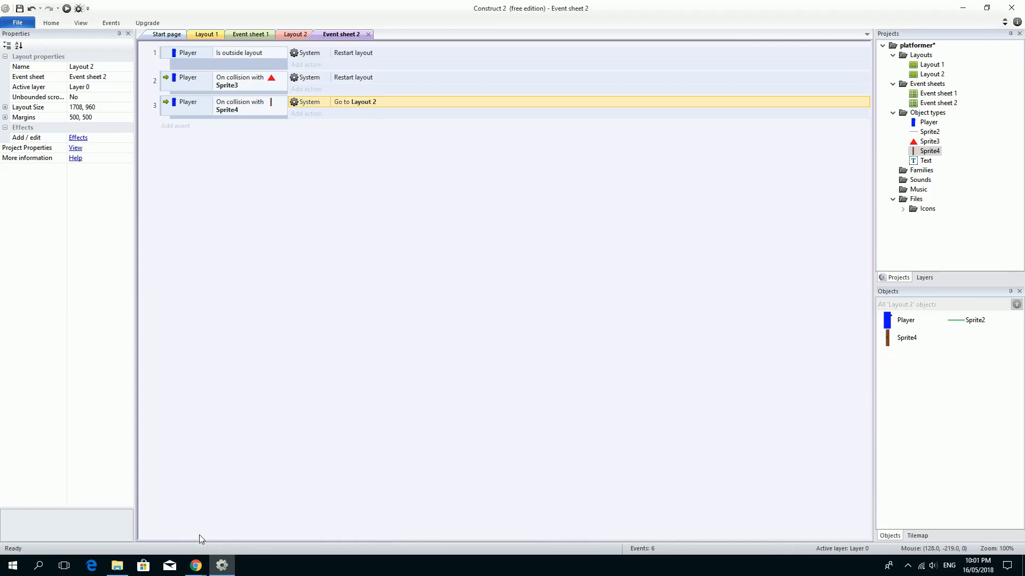
pyautogui.moveTo(206, 542)
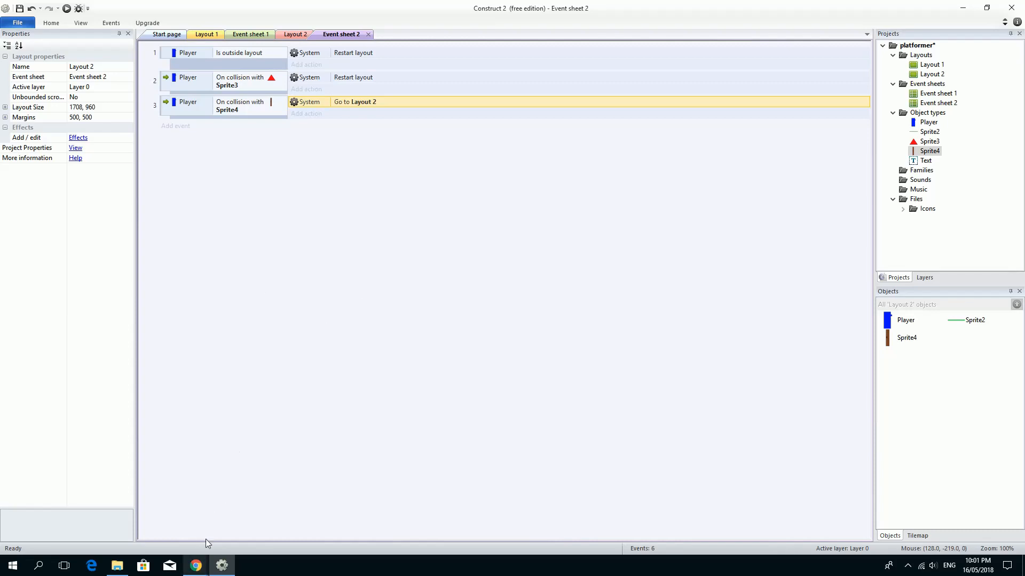
pyautogui.moveTo(291, 417)
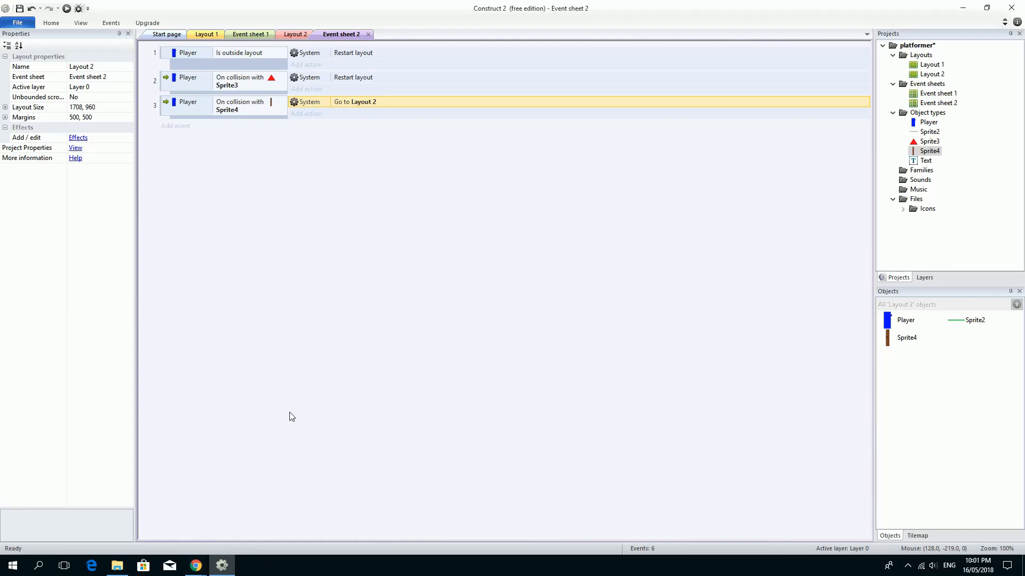
pyautogui.moveTo(303, 340)
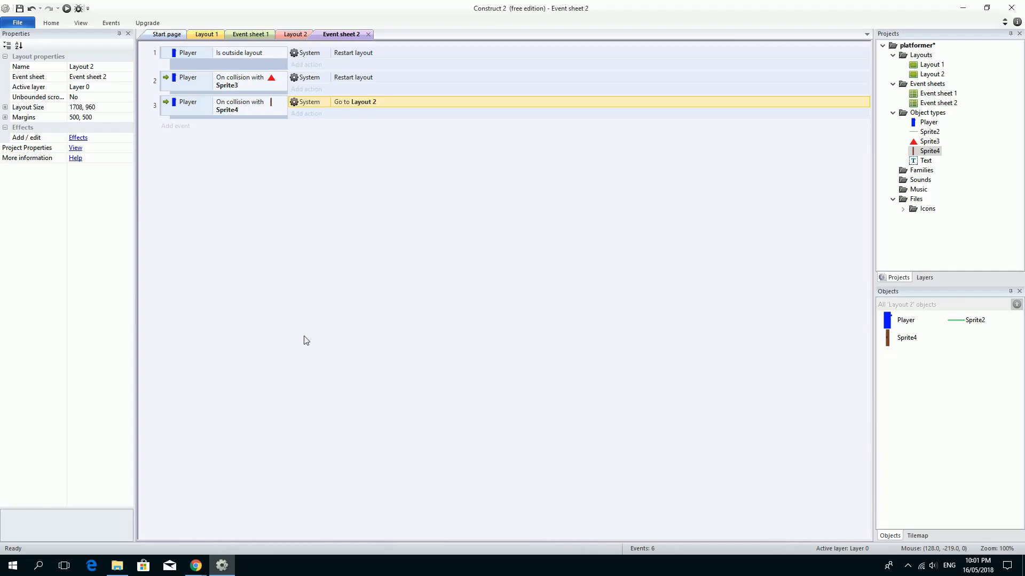
pyautogui.moveTo(272, 212)
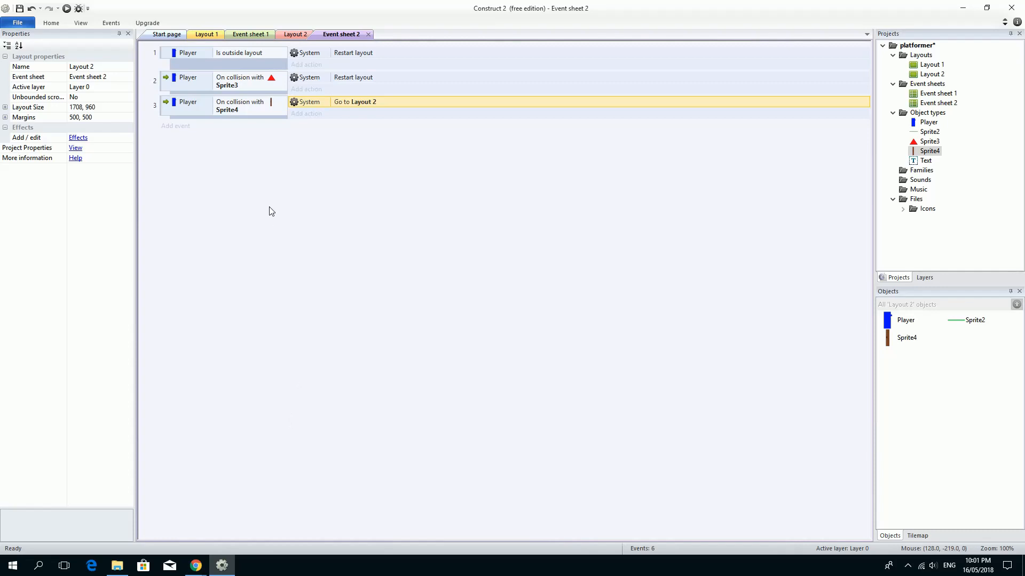
pyautogui.moveTo(284, 180)
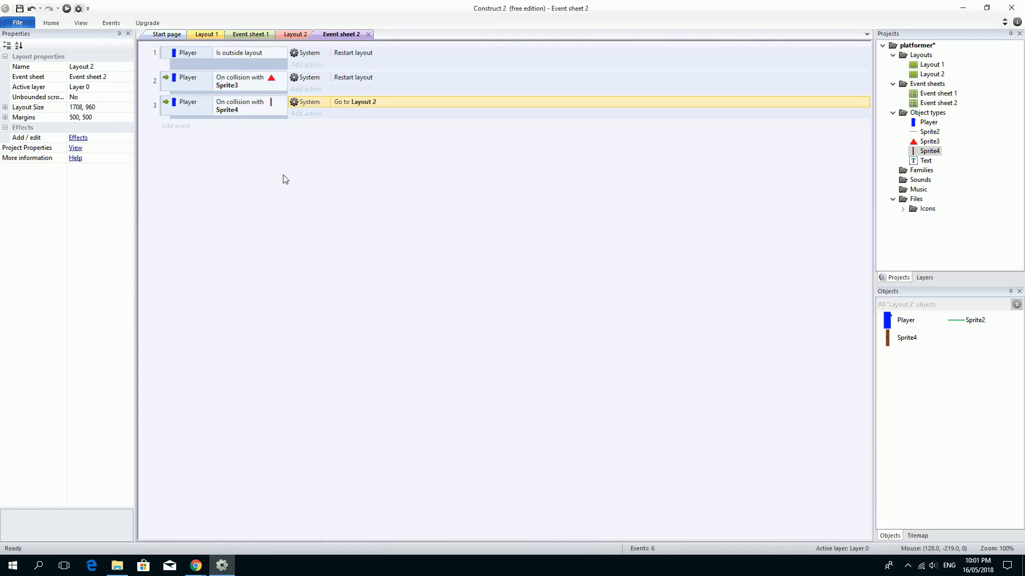
pyautogui.moveTo(242, 363)
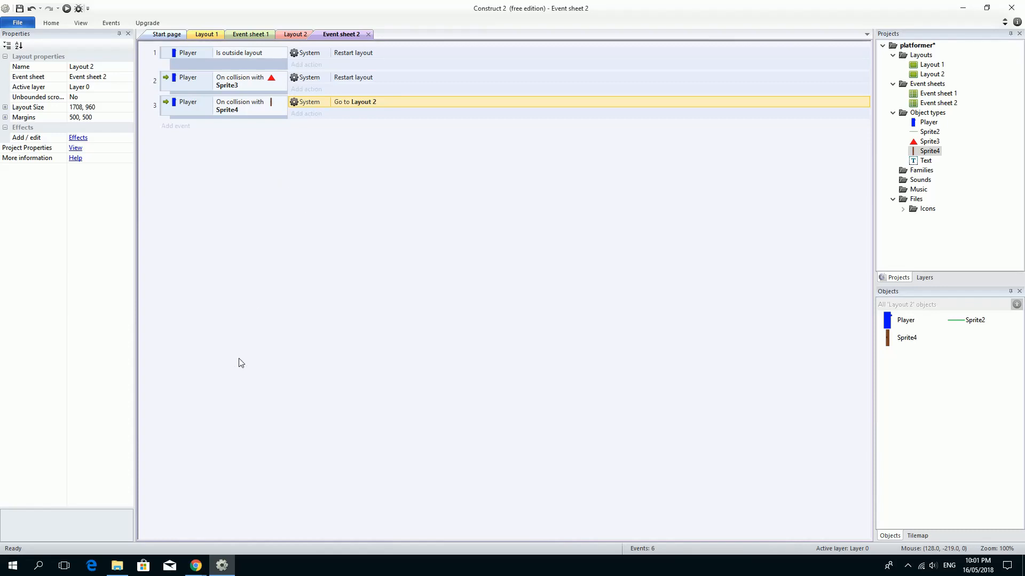
pyautogui.moveTo(340, 302)
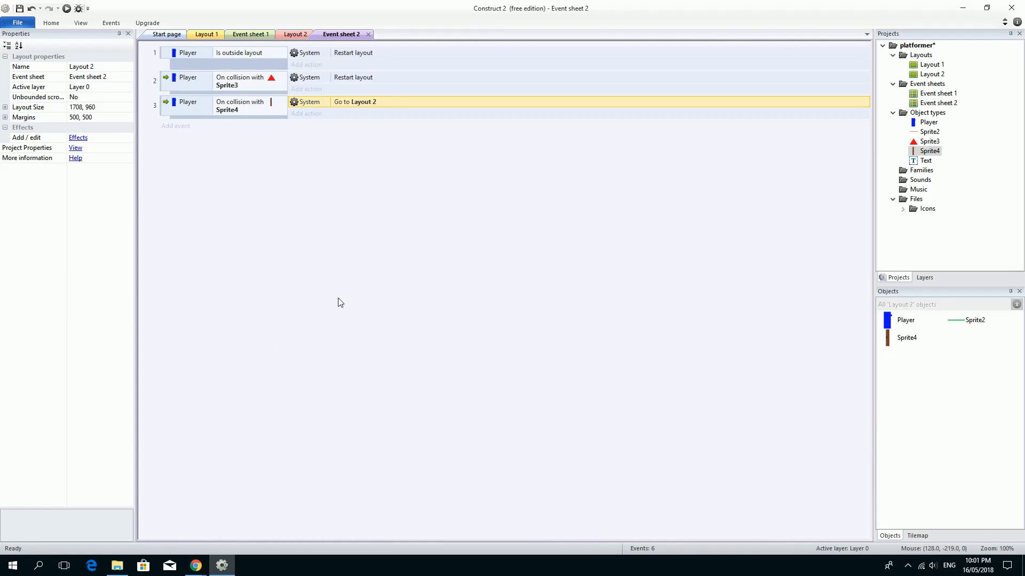
# View Layout 2, then return to Layout 1 showing the extended level with spikes and door
pyautogui.click(295, 34)
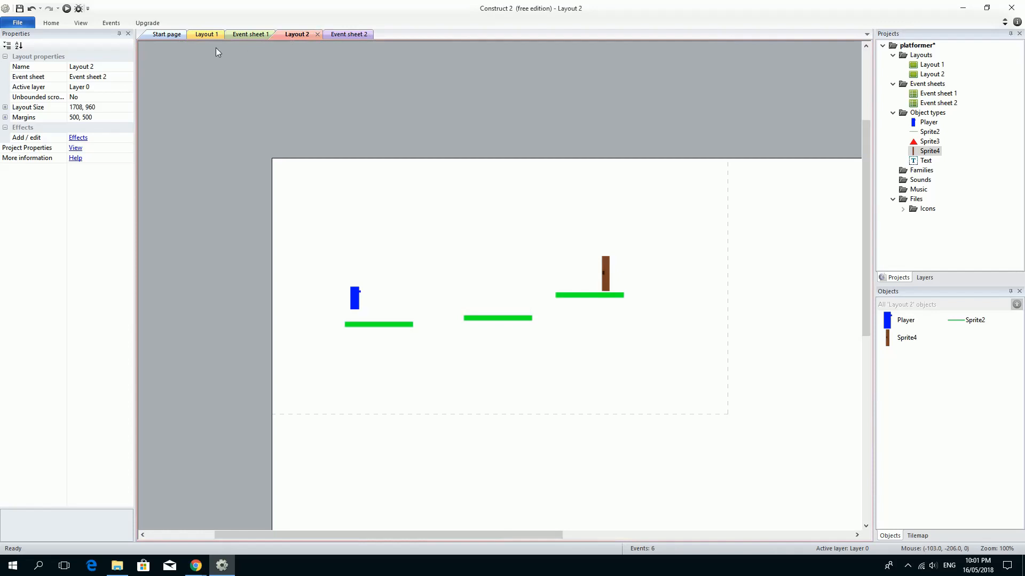
pyautogui.click(208, 34)
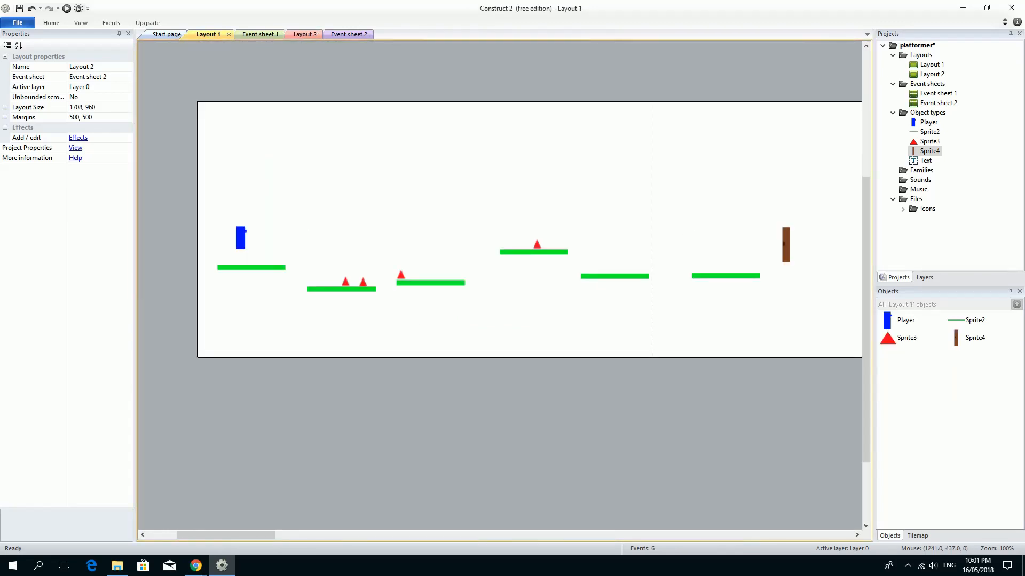
pyautogui.click(927, 566)
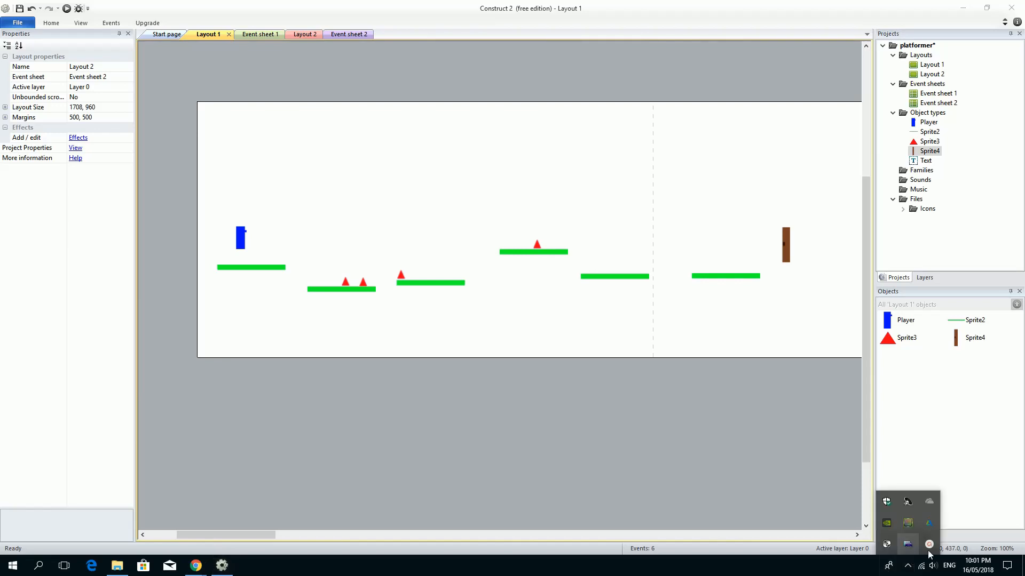